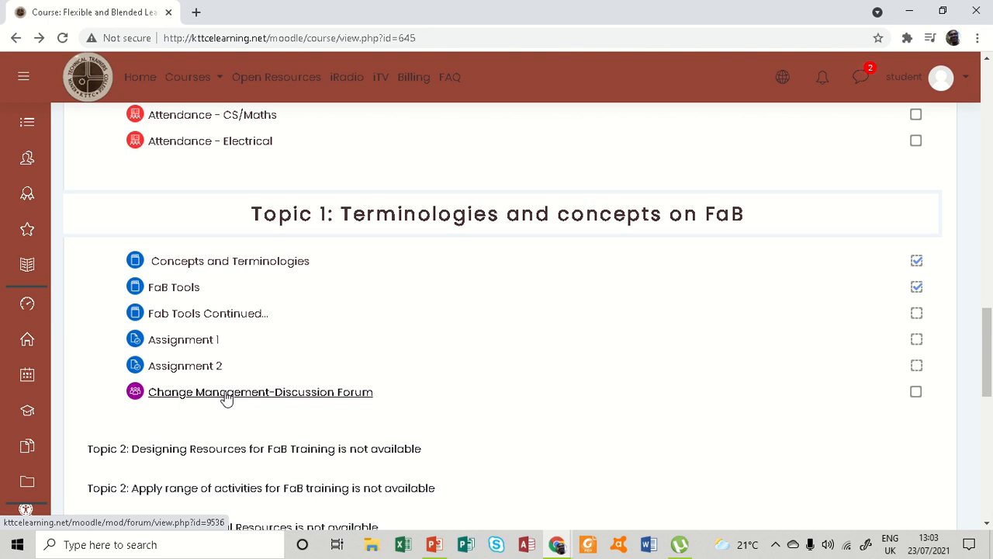
mouse_move(173, 345)
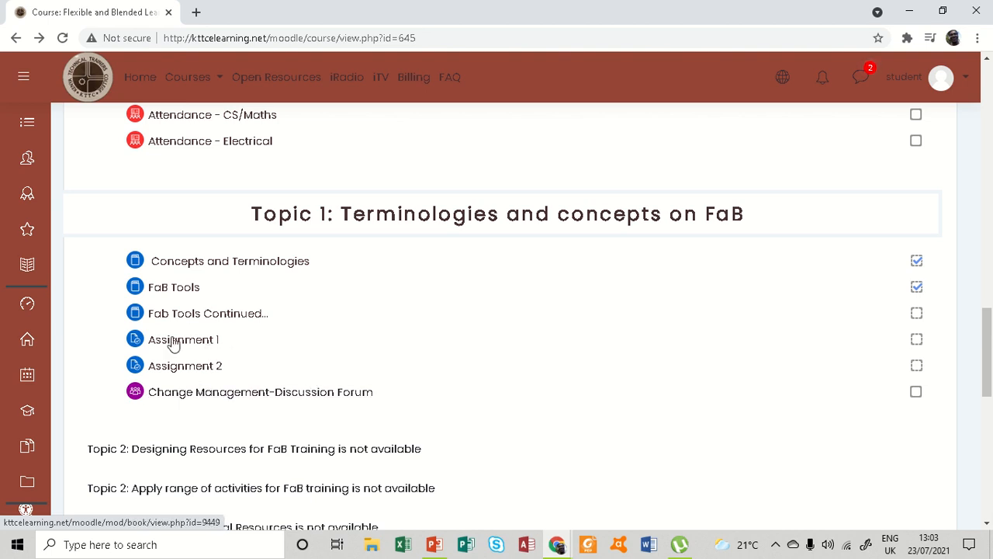
mouse_move(165, 396)
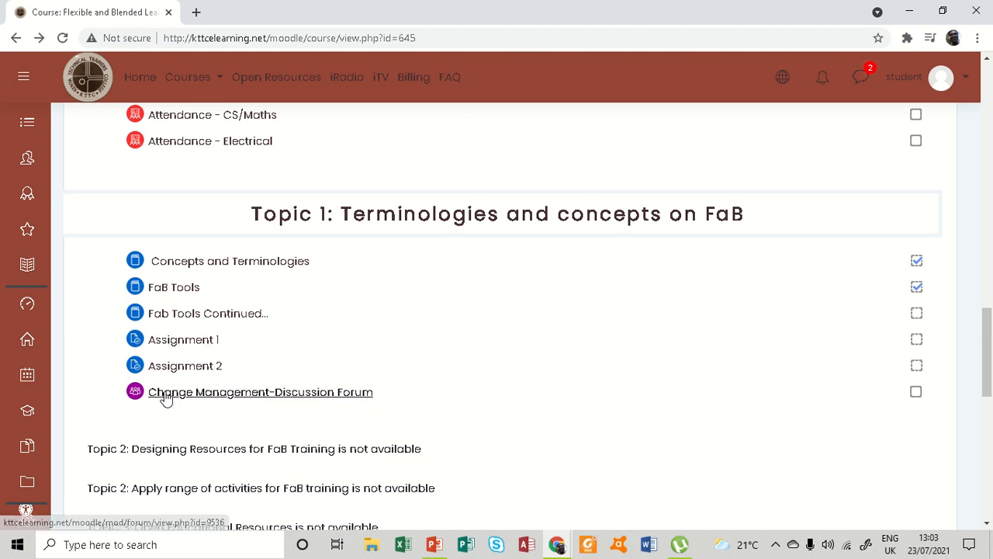
mouse_move(301, 391)
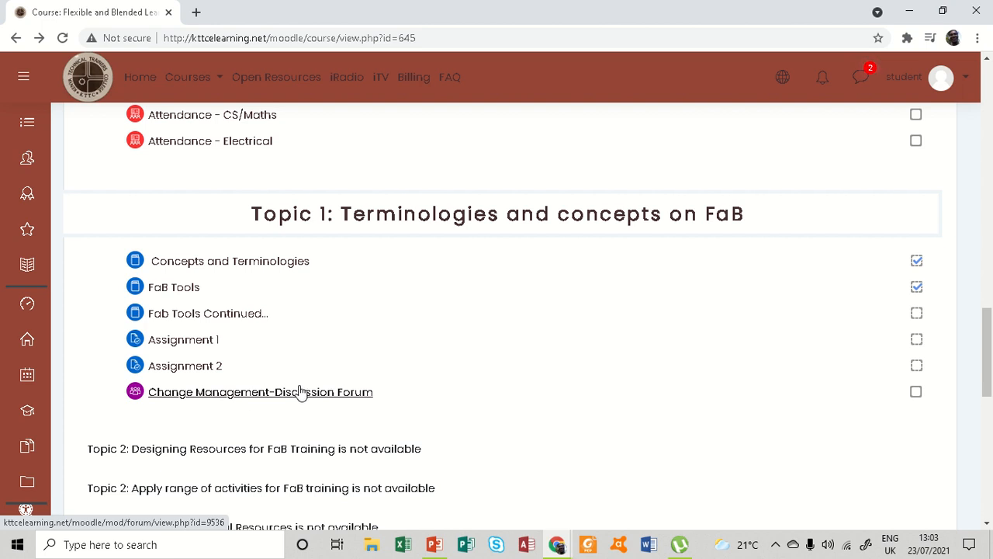
mouse_move(214, 397)
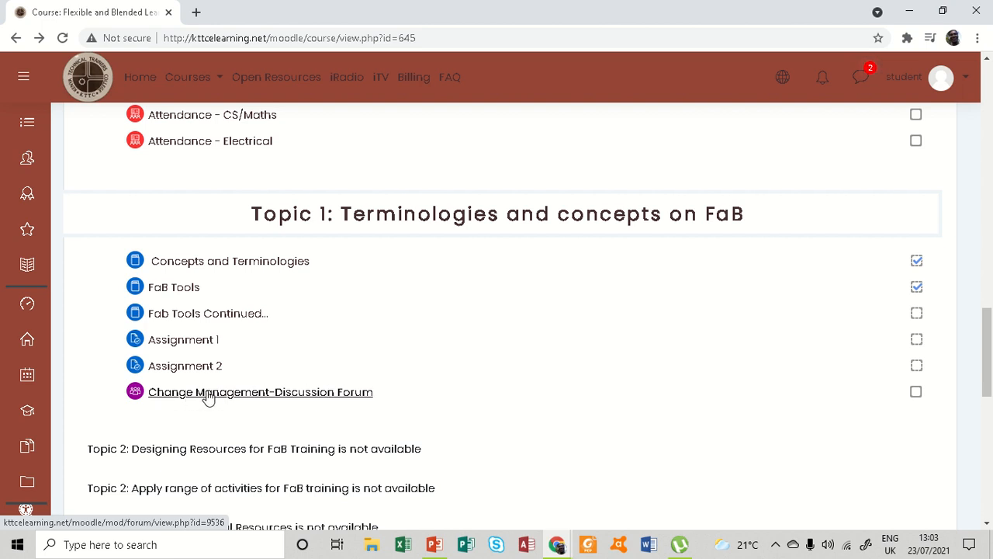
Step: Open the Change Management discussion forum under Topic 1
left_click(261, 392)
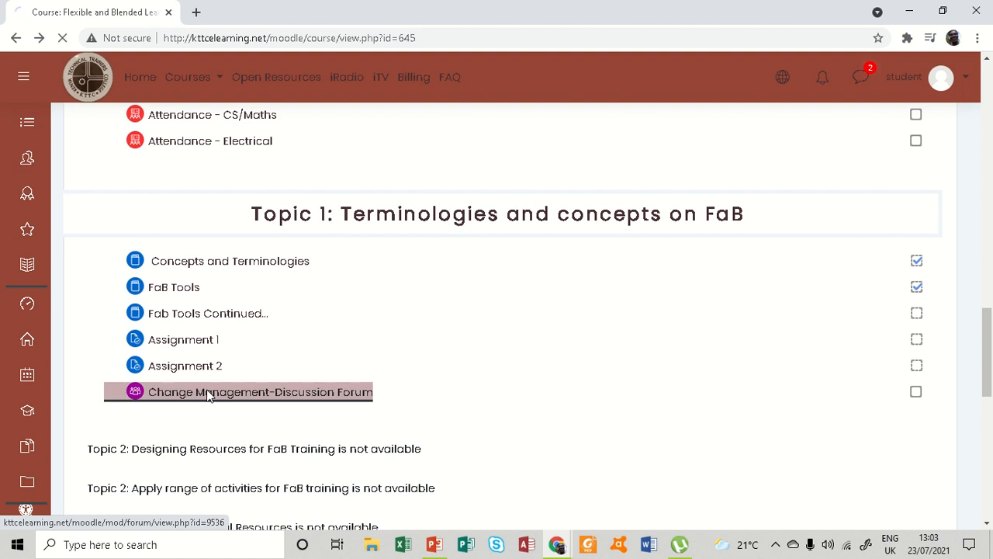
Step: Start and pause the Brief History of Distance Education video in the forum
left_click(259, 391)
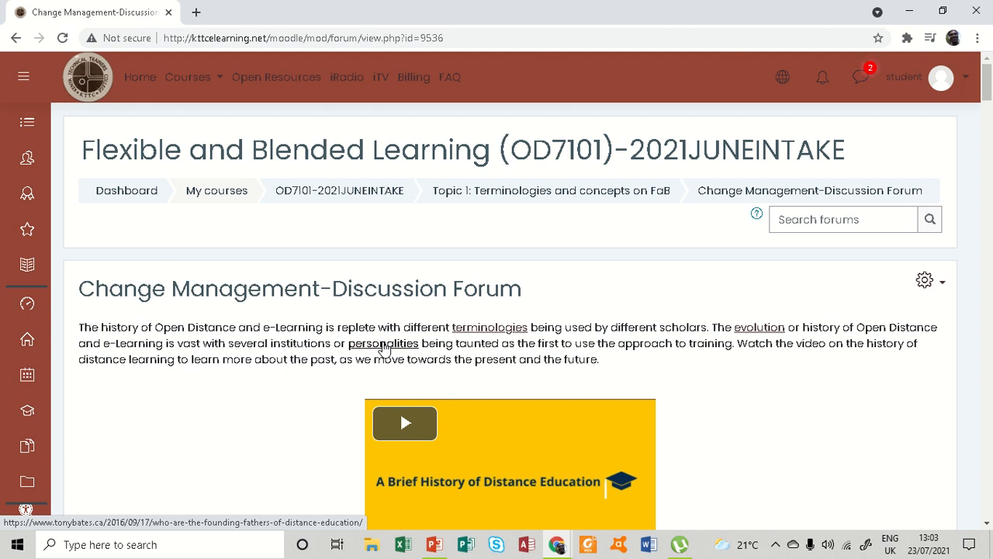
scroll("down", 3)
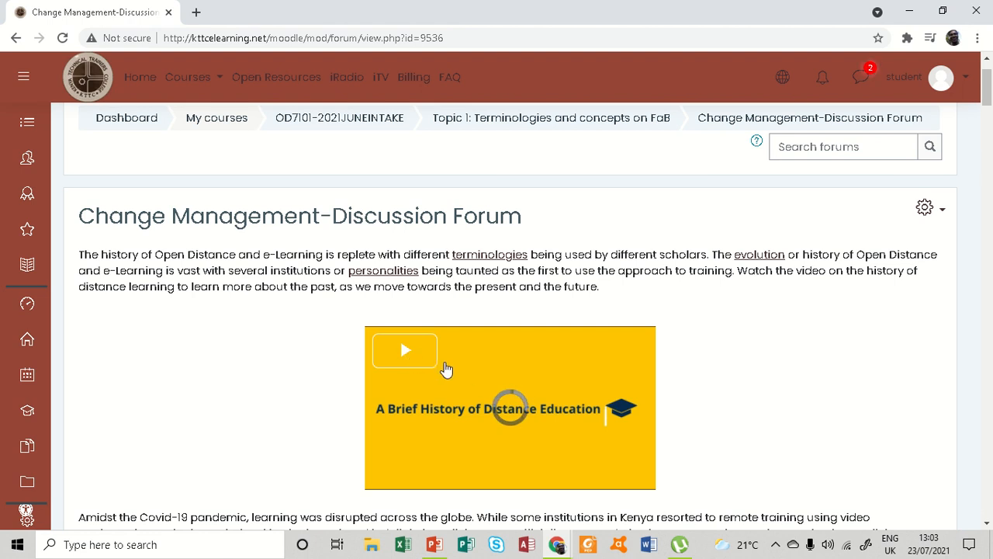
left_click(403, 351)
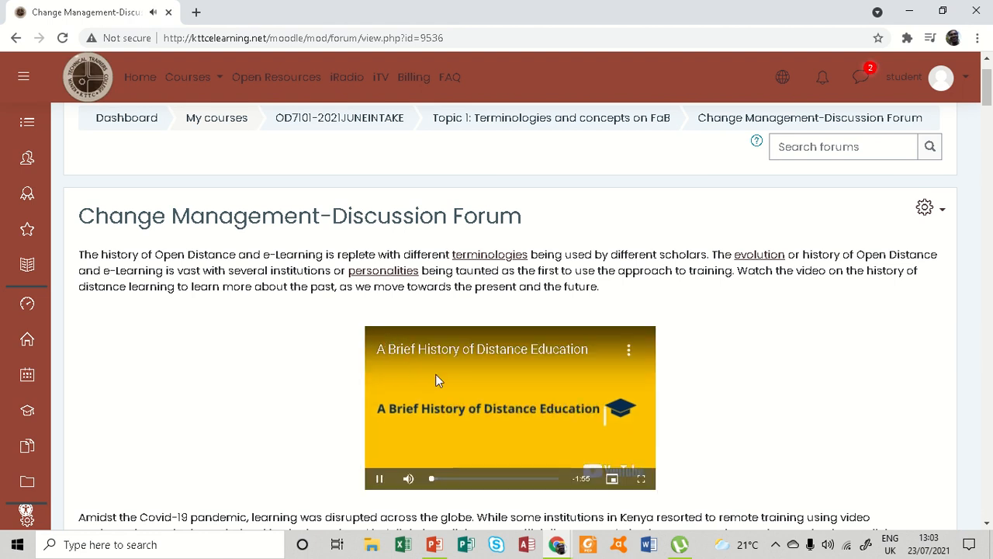
left_click(378, 478)
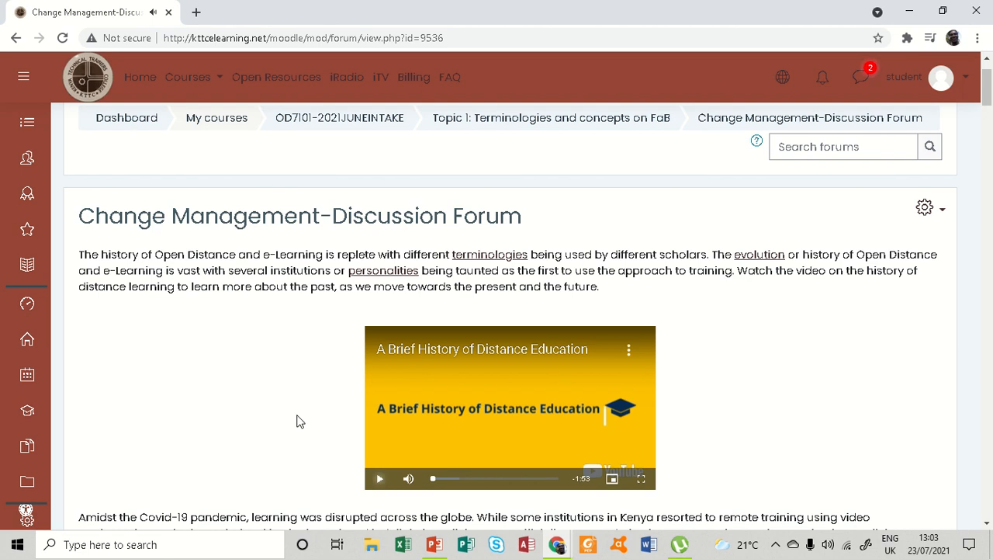
Step: Bring up the context menu for the '4 well known change models' link
scroll("down", 3)
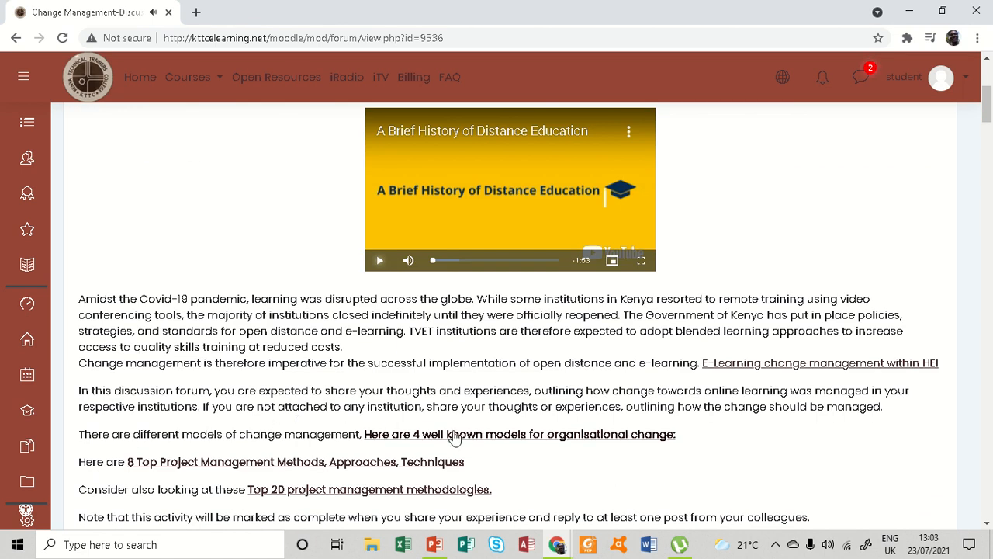
mouse_move(494, 434)
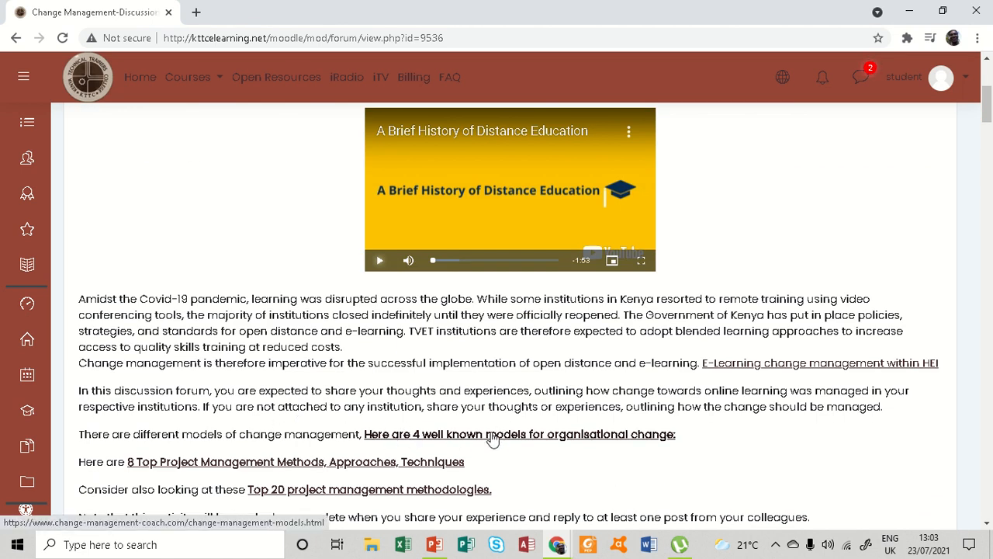
mouse_move(462, 437)
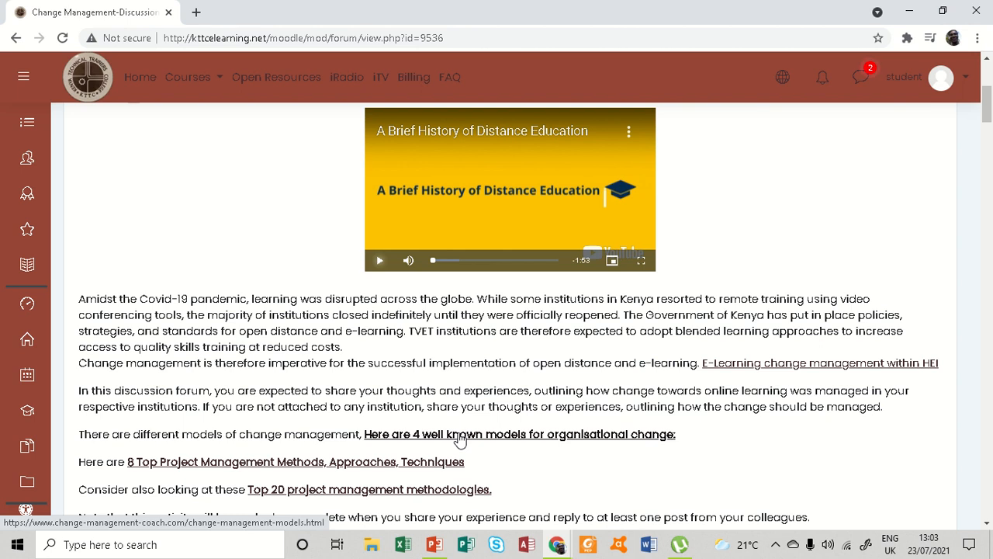
mouse_move(429, 441)
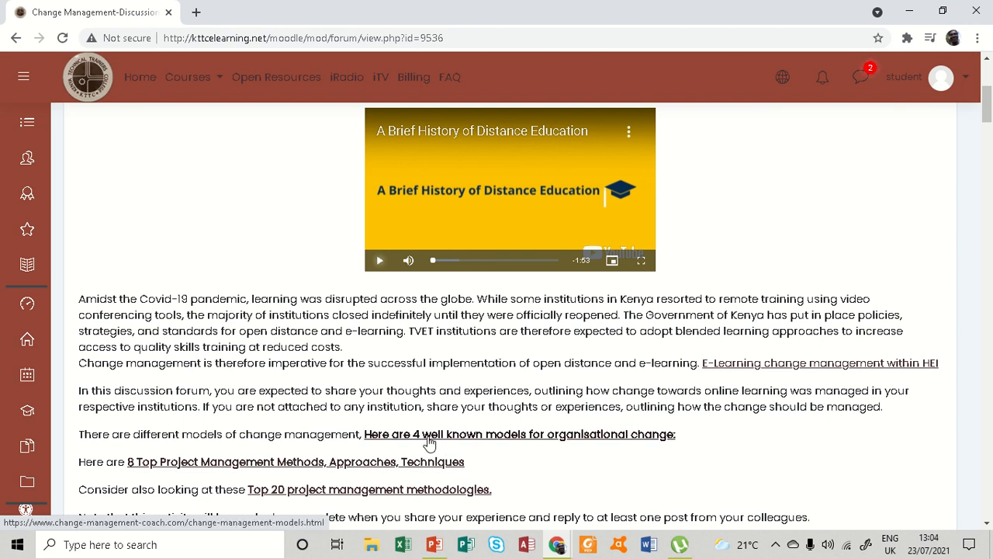
right_click(429, 435)
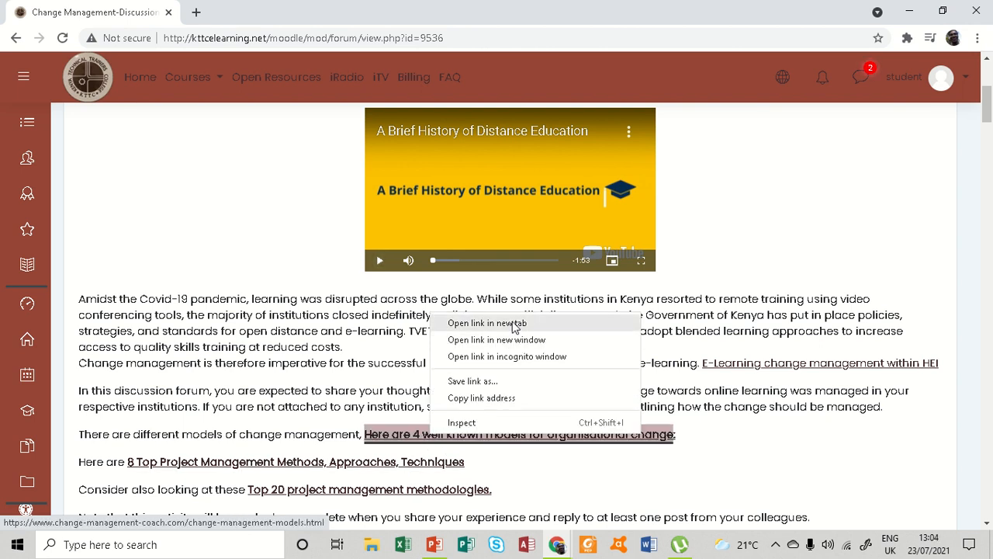
Step: Open the Change Management Models article in a new tab and skim through Lewin, ADKAR and Kotter
left_click(488, 323)
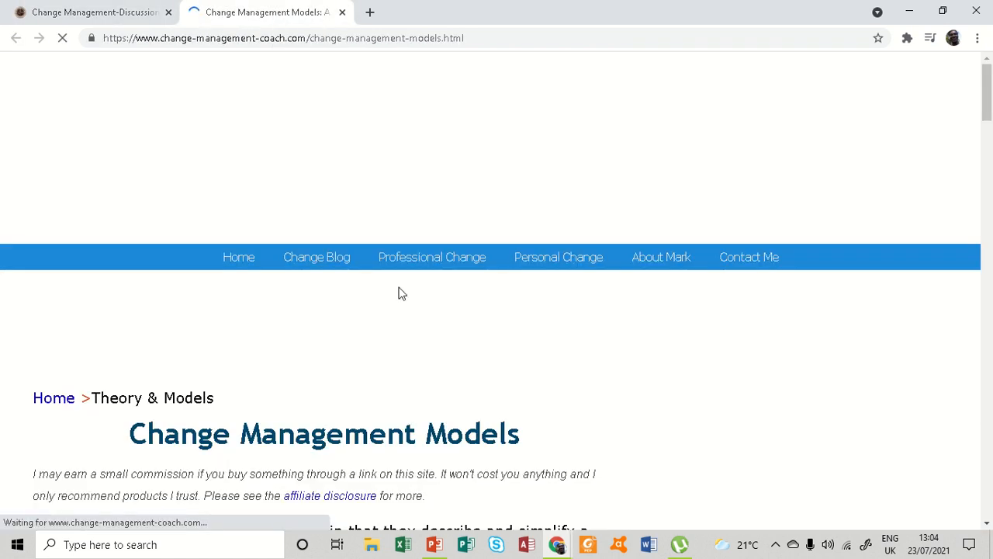
scroll("down", 3)
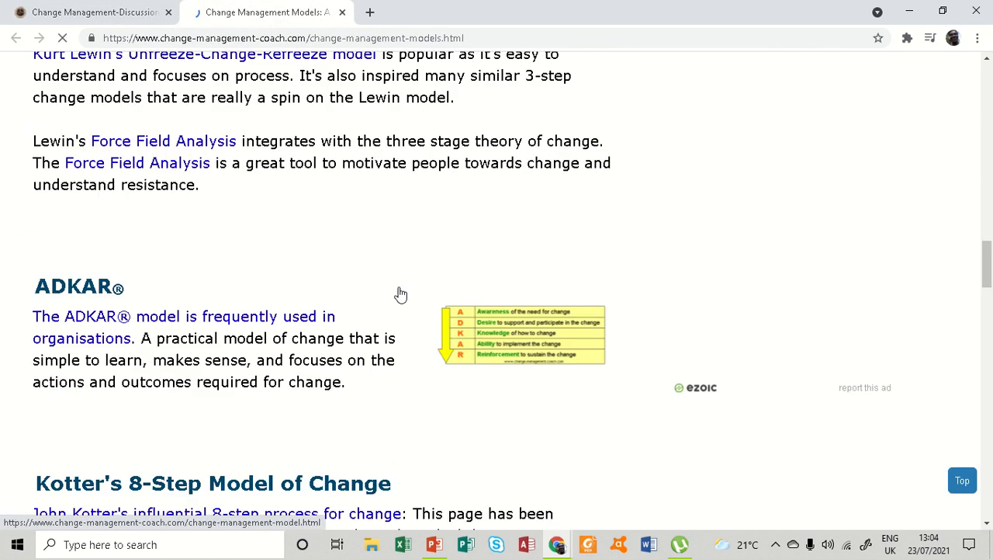
scroll("down", 3)
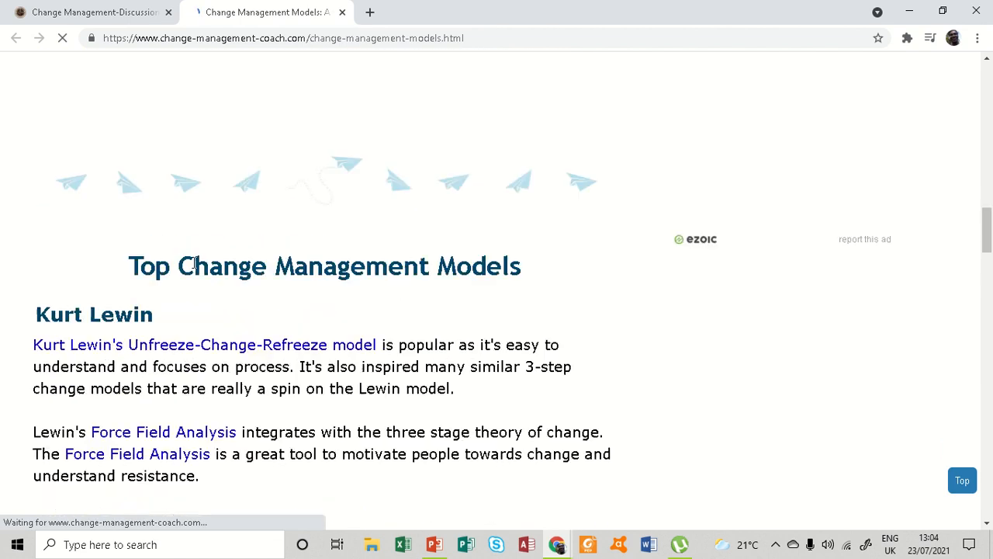
scroll("down", 3)
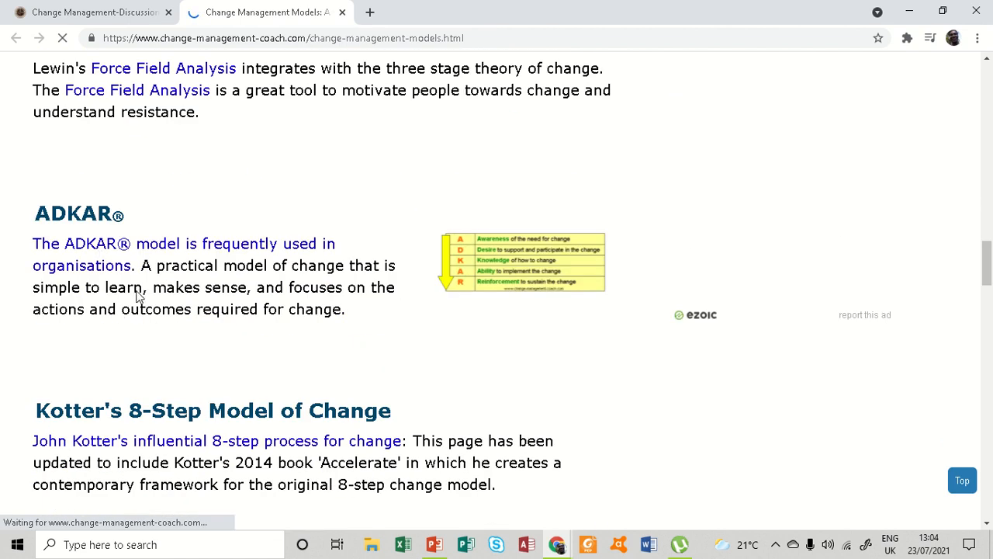
scroll("down", 3)
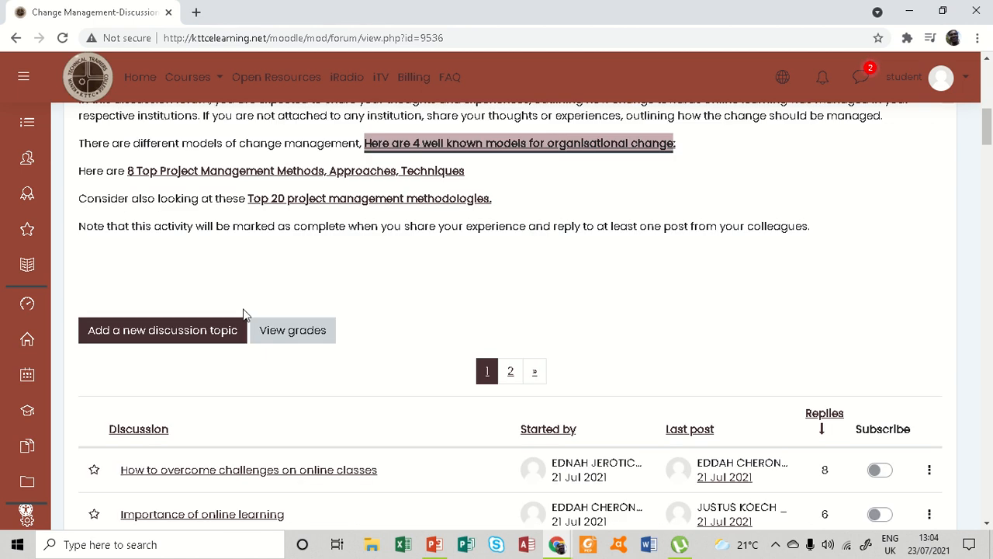
Step: Scroll through the forum's completion instructions down to the list of existing discussions
scroll("up", 3)
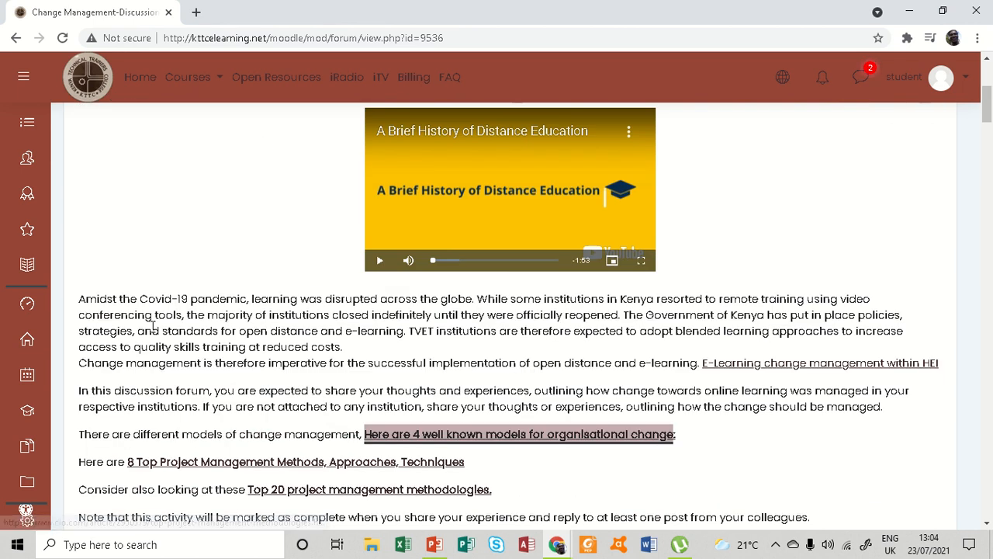
scroll("down", 3)
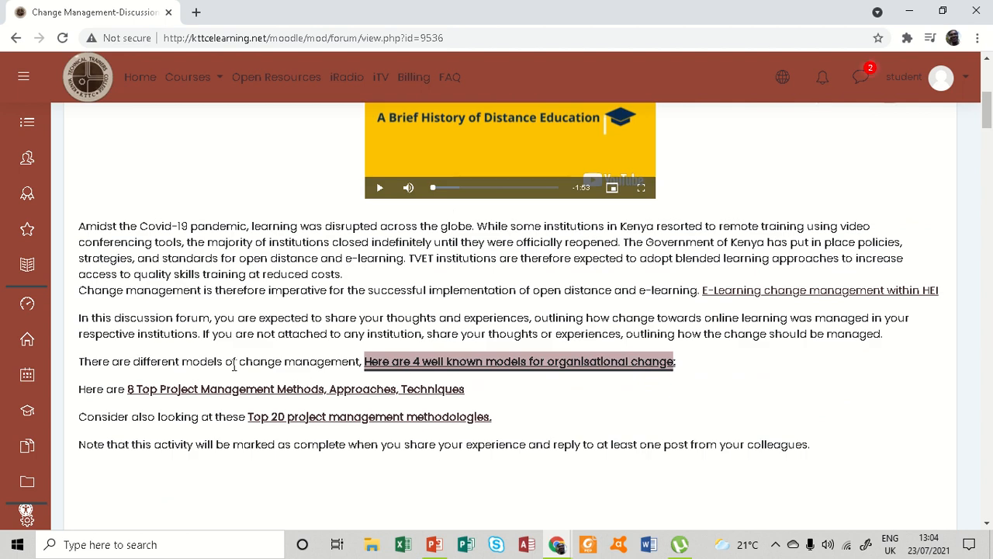
scroll("down", 3)
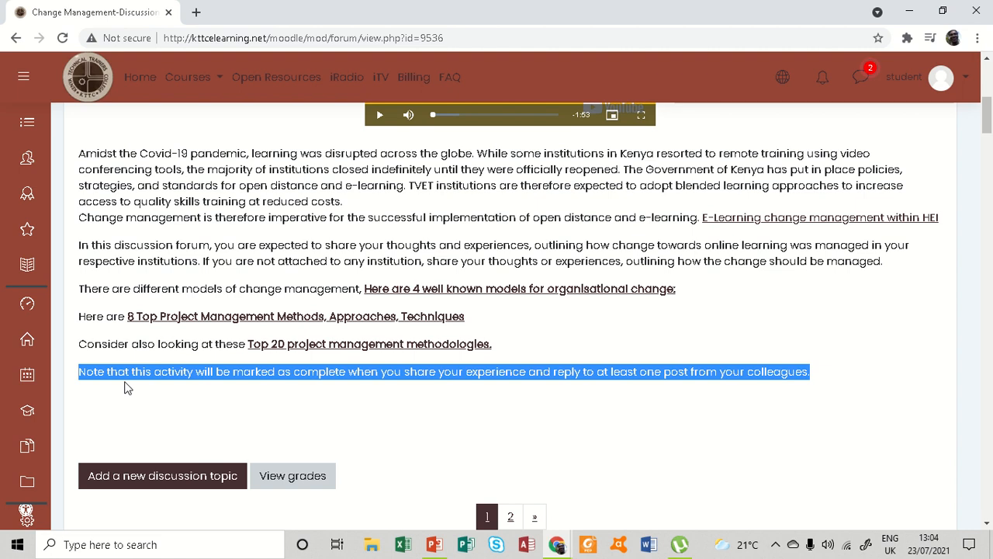
mouse_move(301, 392)
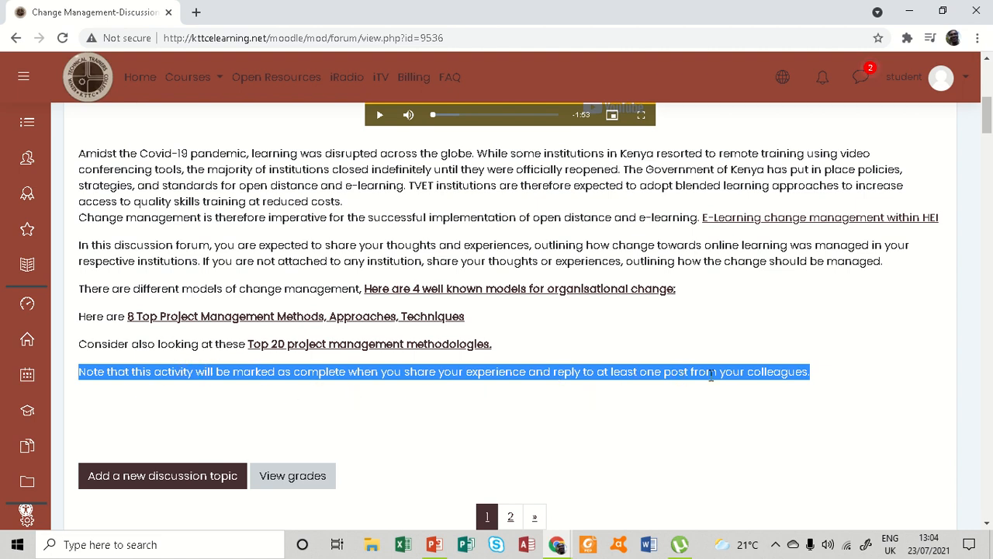
scroll("down", 3)
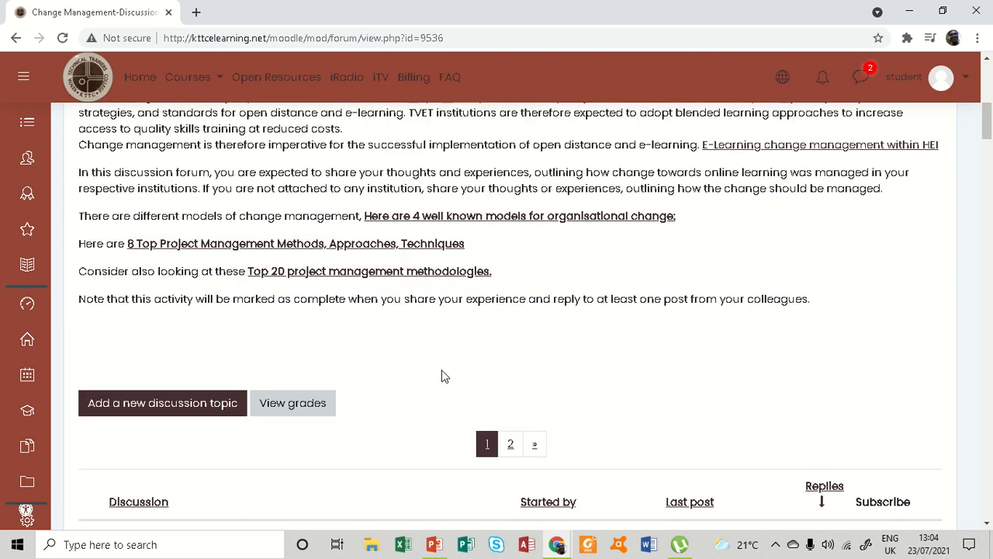
scroll("down", 3)
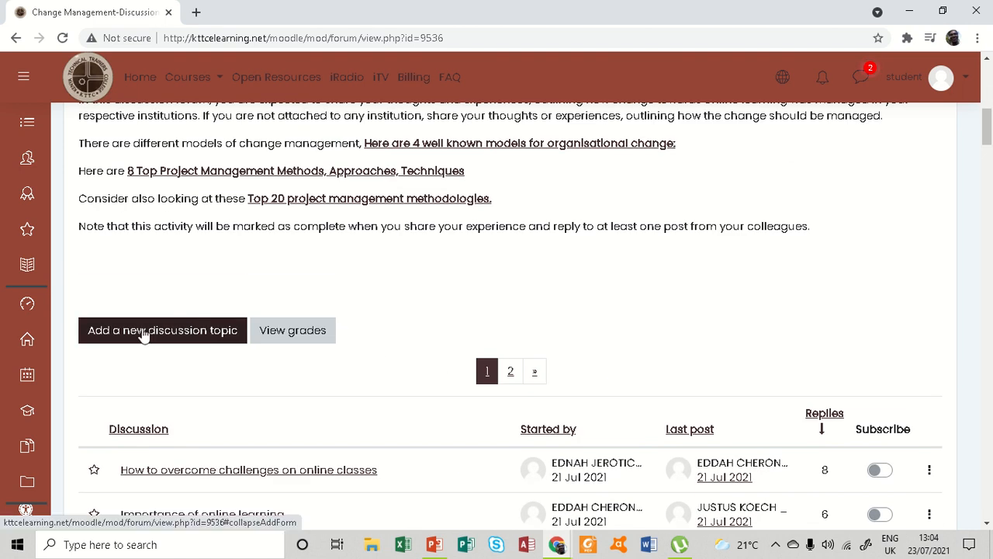
Step: Start a new discussion topic with subject 'My change experience'
left_click(161, 329)
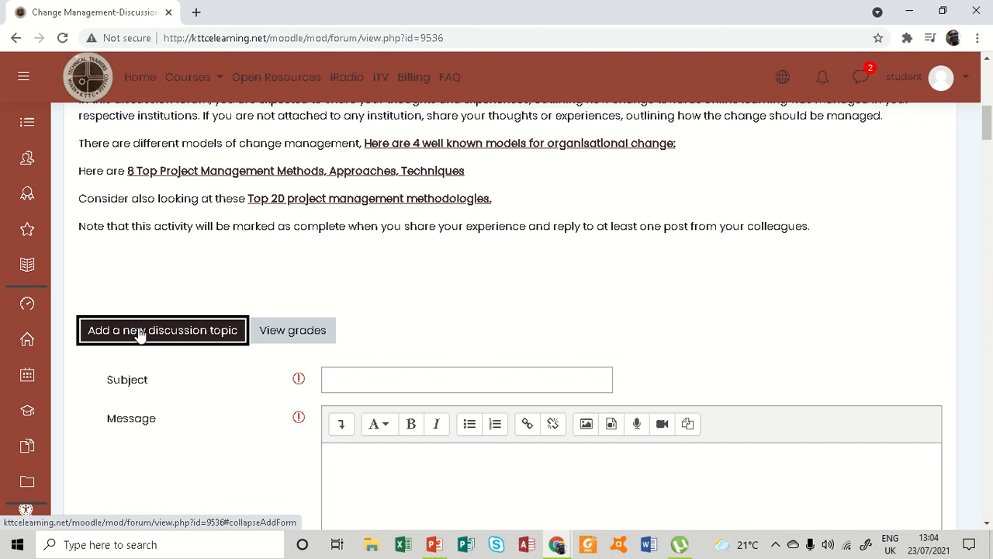
left_click(466, 379)
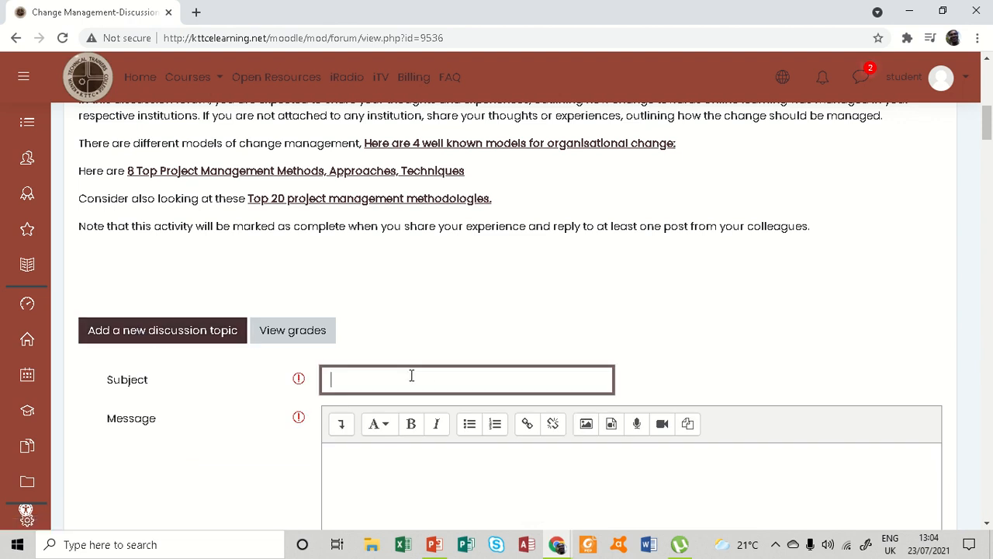
type("My c")
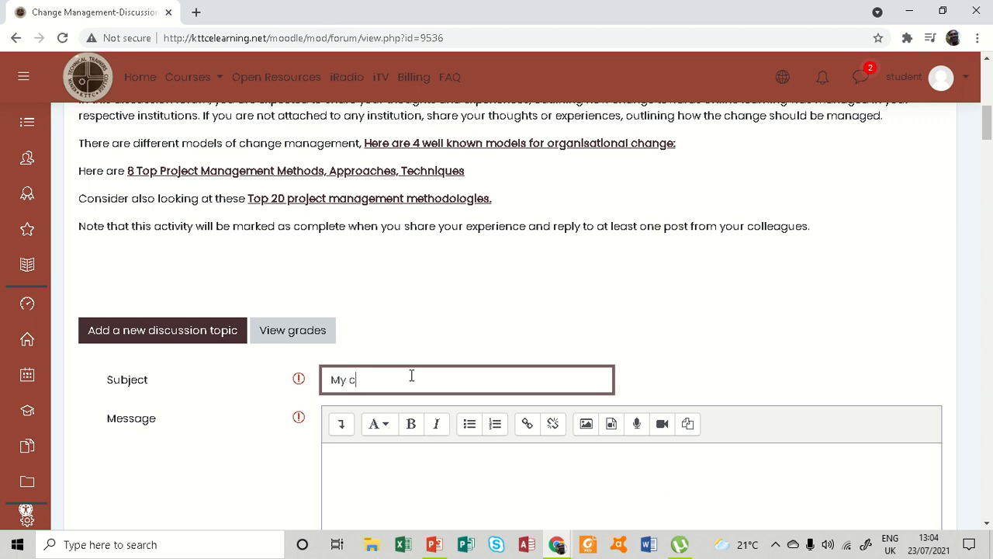
type("hange")
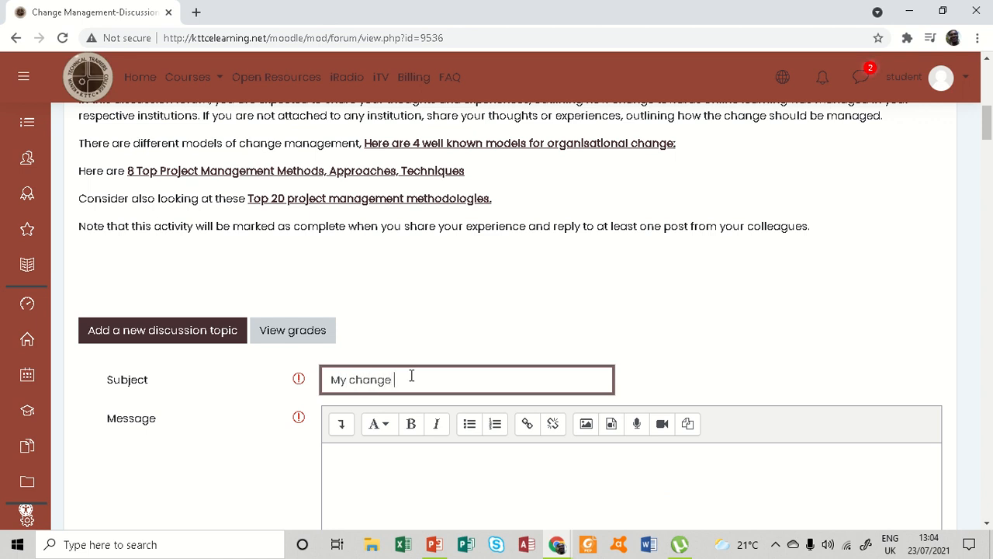
type("expe")
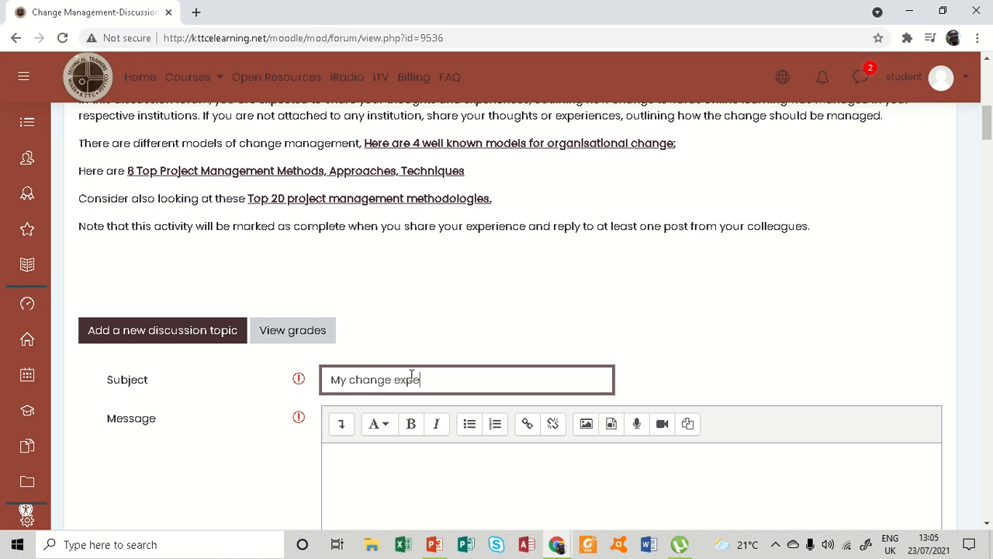
type("rience")
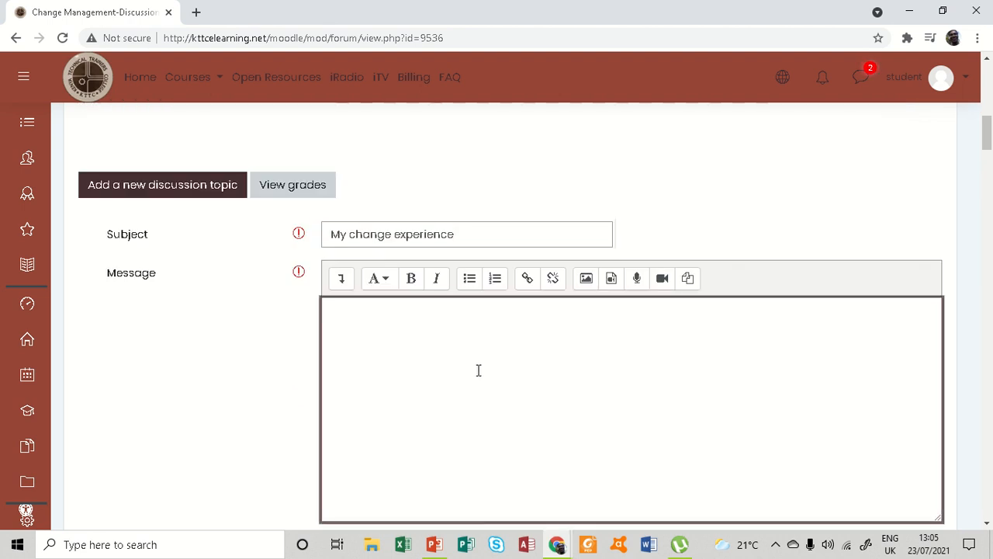
Step: Write the first two message lines asking what the change was and how it affected your organisation
type("What change you ex")
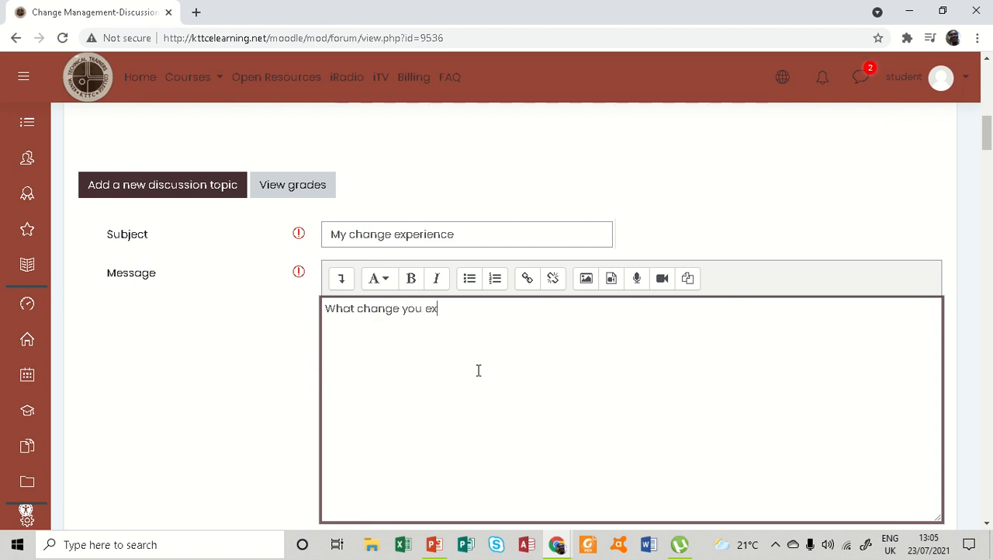
type("perienced")
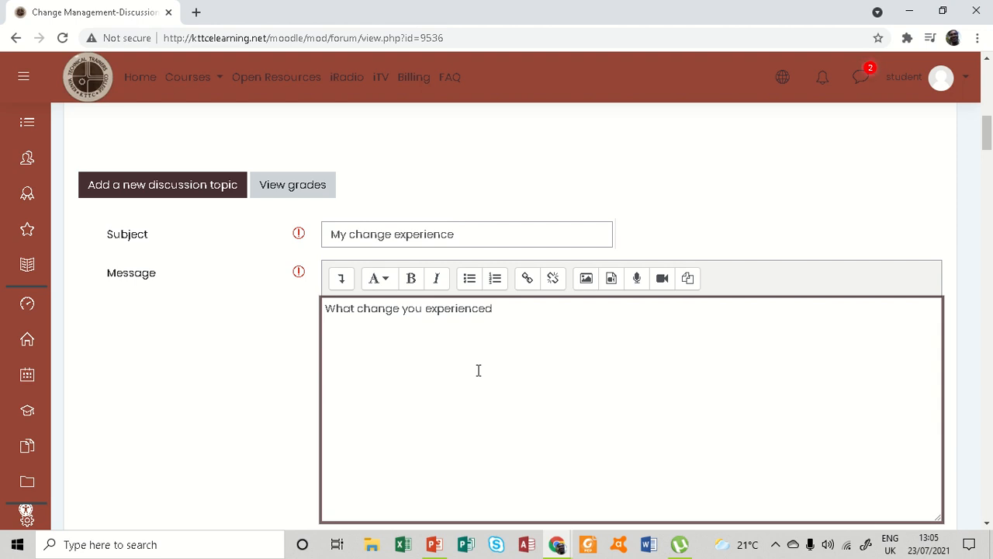
type("How did th")
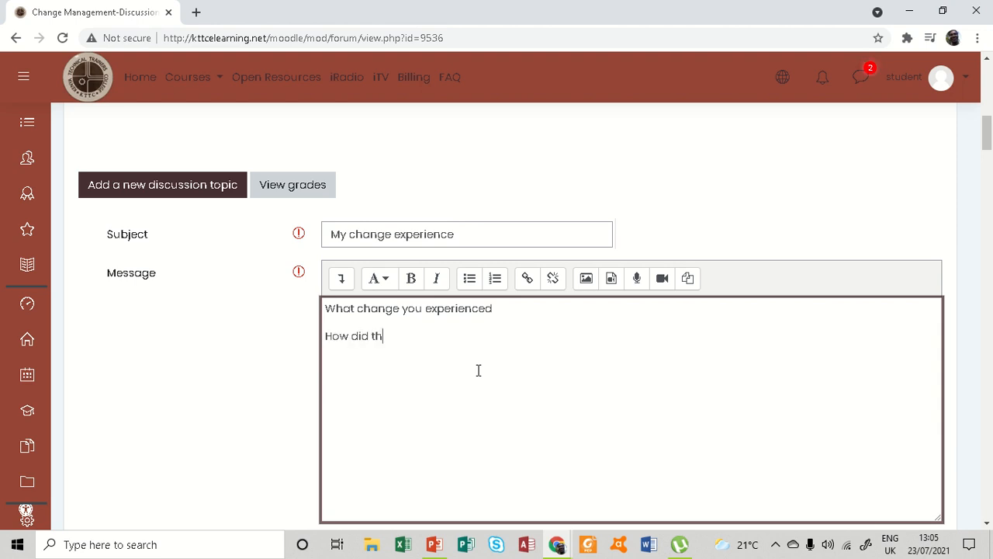
type("e change o")
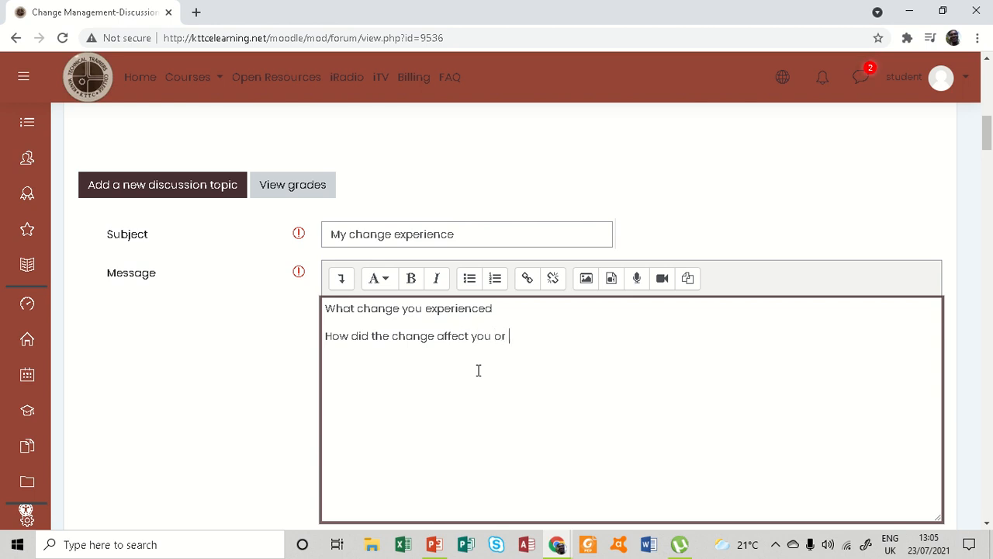
type("the or")
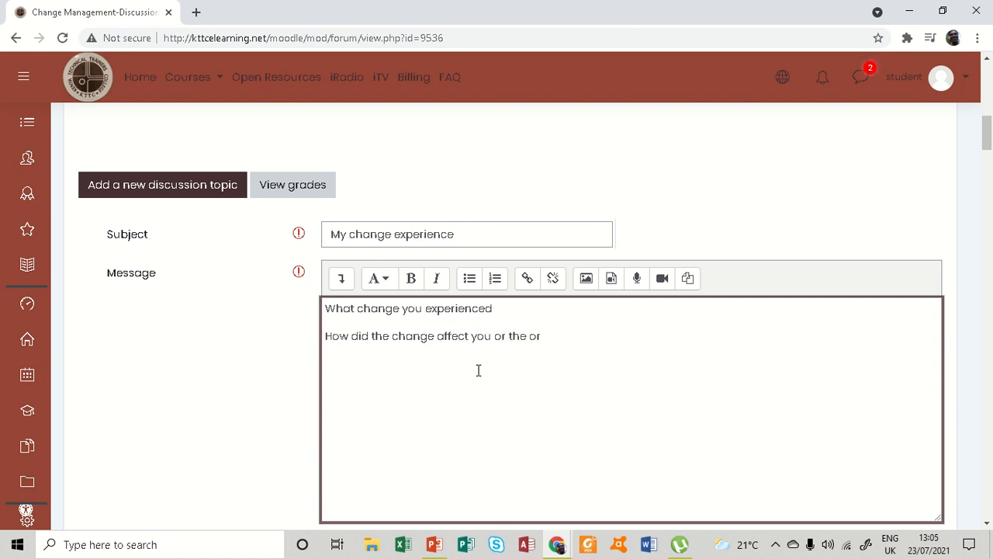
key("Backspace")
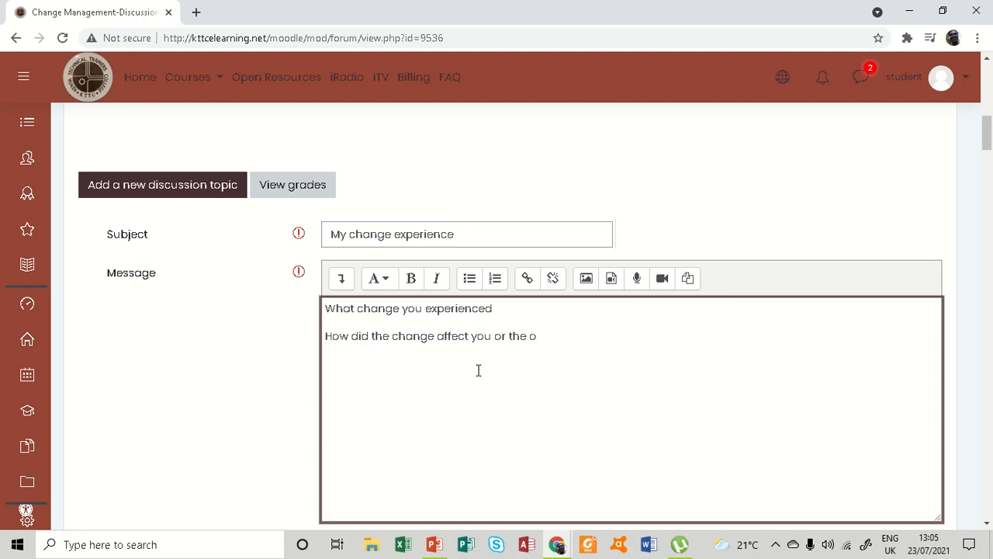
key("Backspace")
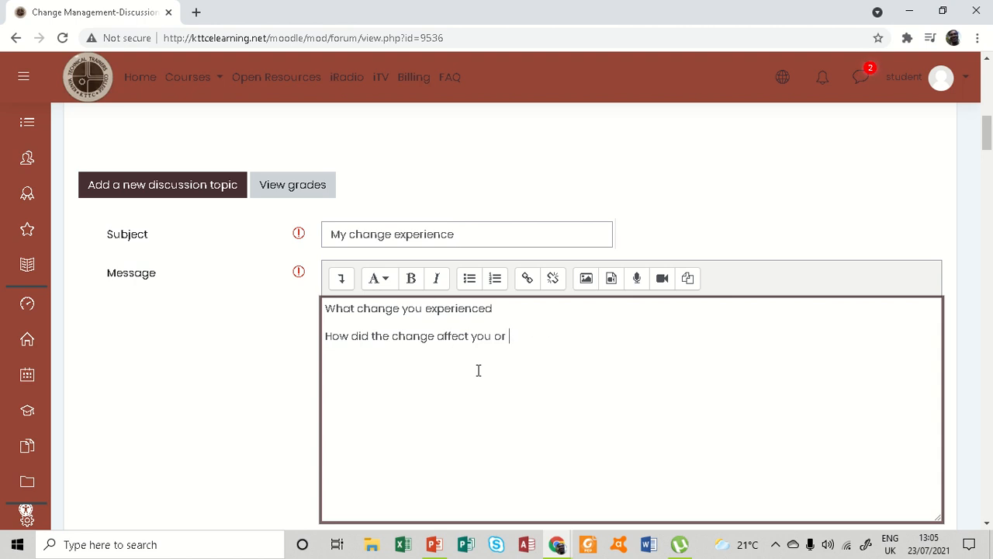
type("your orga")
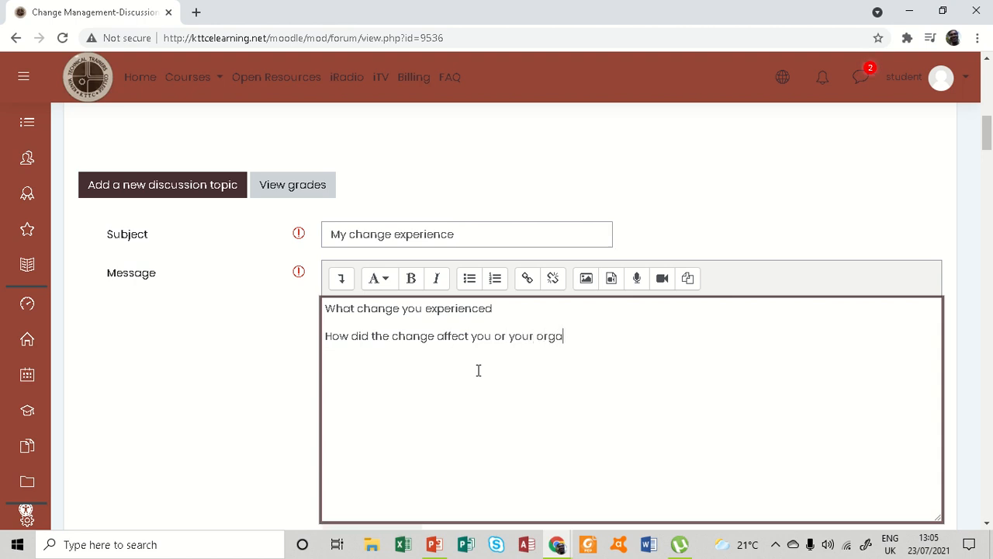
type("nisation")
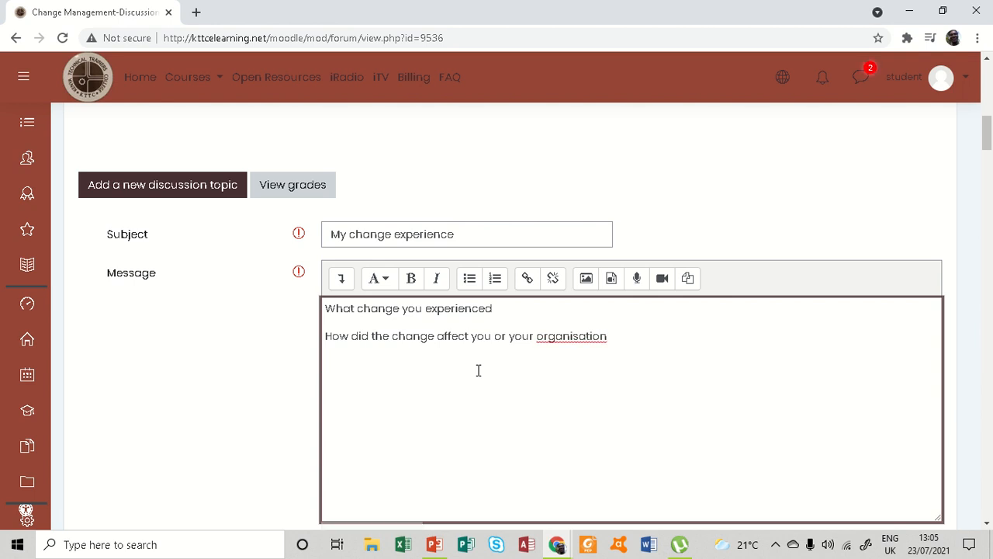
Step: Add the third line 'How was the change managed' and check the spelling of organisation
type("How was")
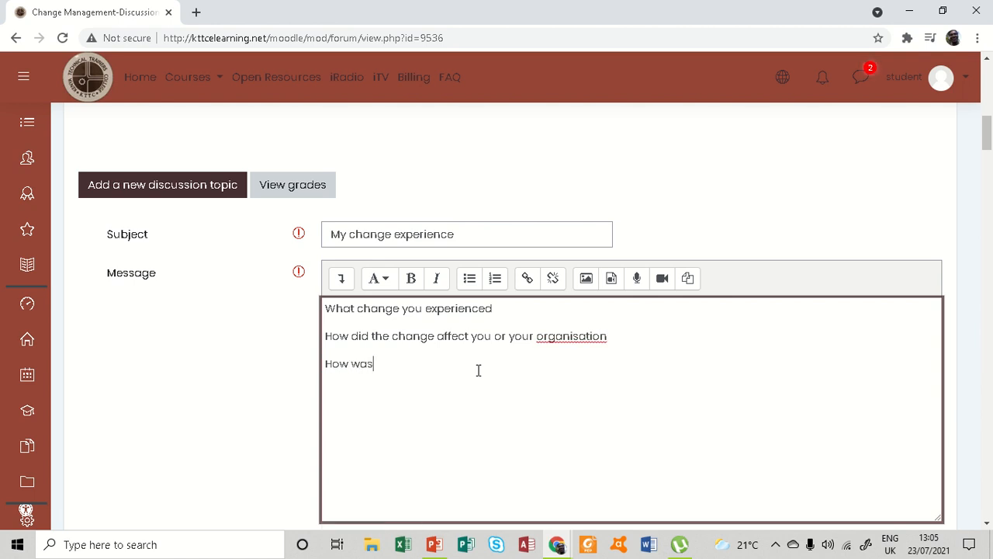
type("the")
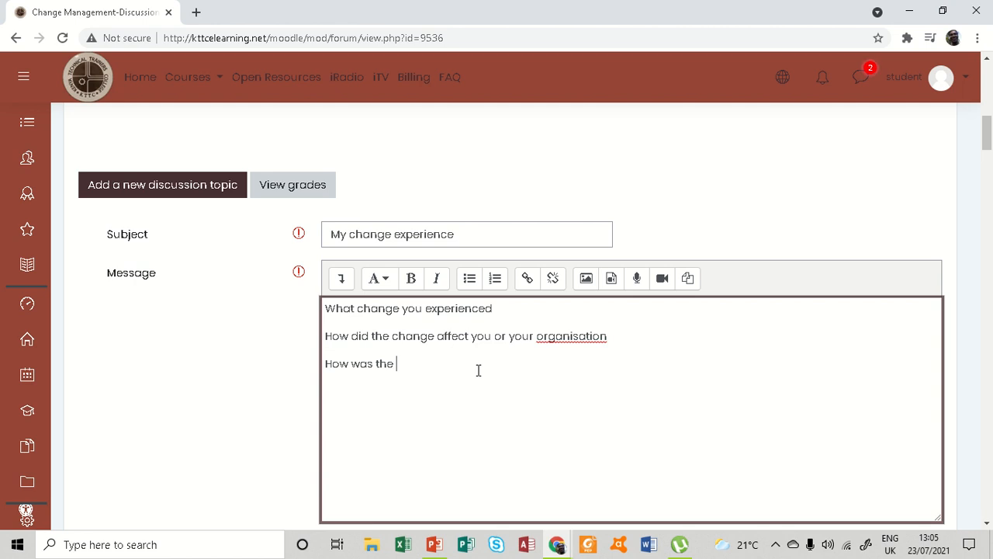
type("change ma")
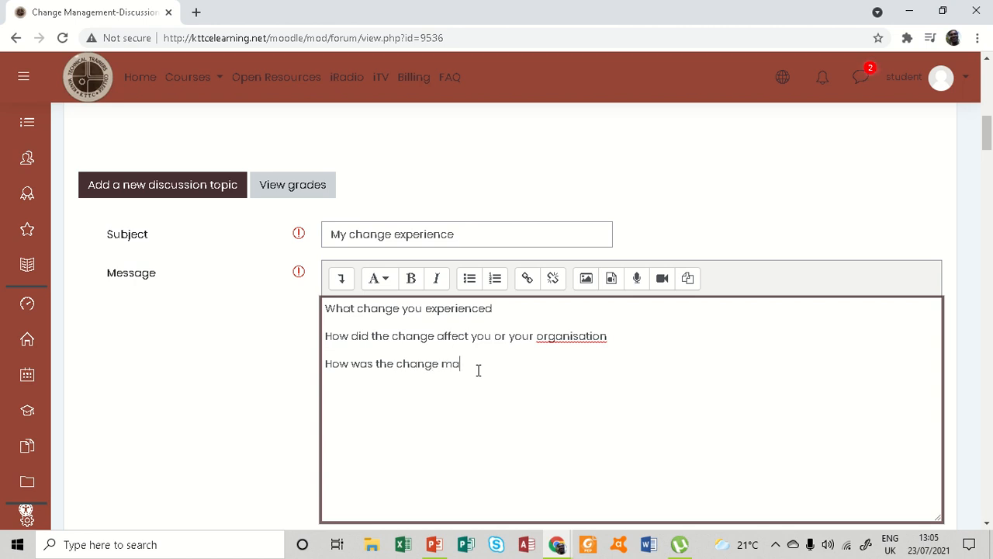
type("naged")
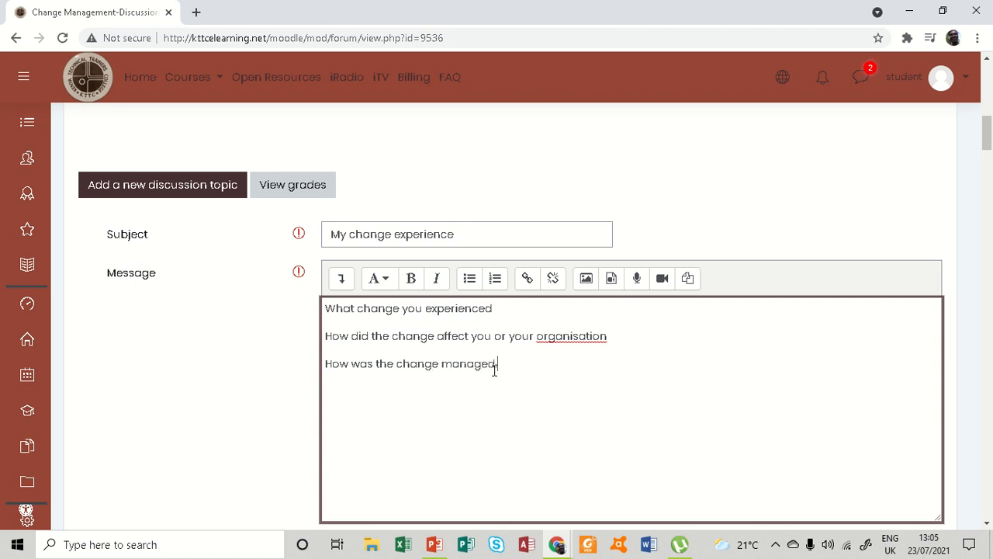
right_click(571, 335)
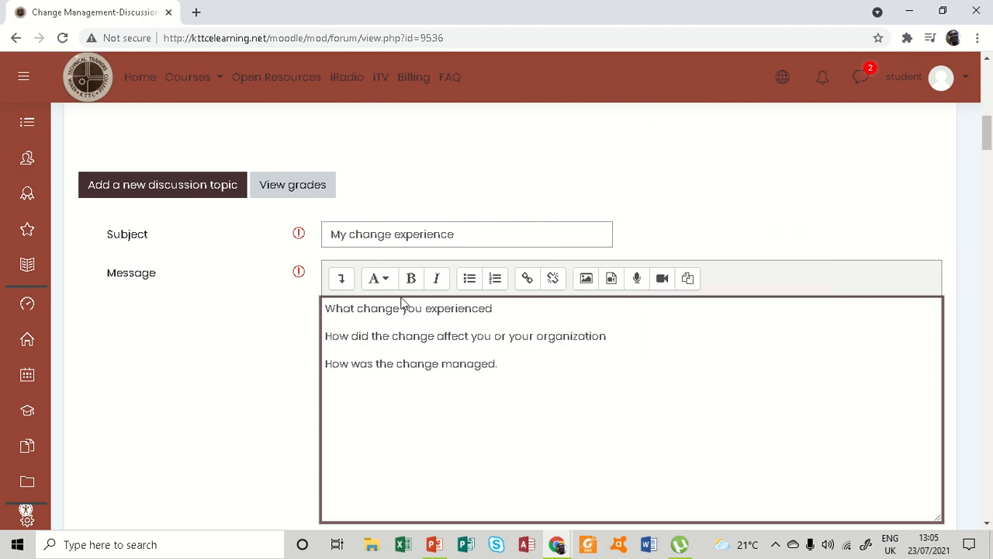
scroll("down", 3)
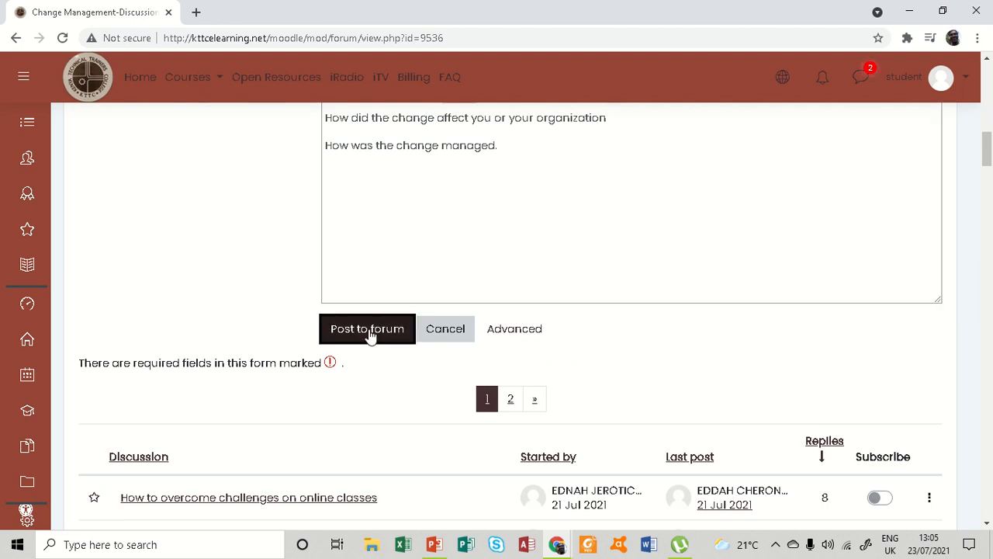
Step: Post the new topic and review the instruction about replying to at least one post
left_click(366, 329)
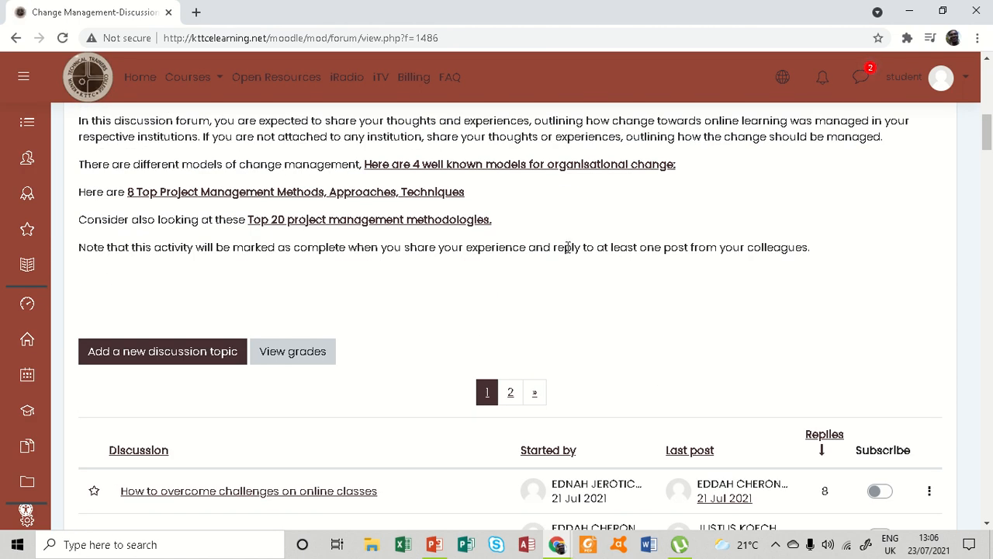
left_click_drag(552, 246, 726, 247)
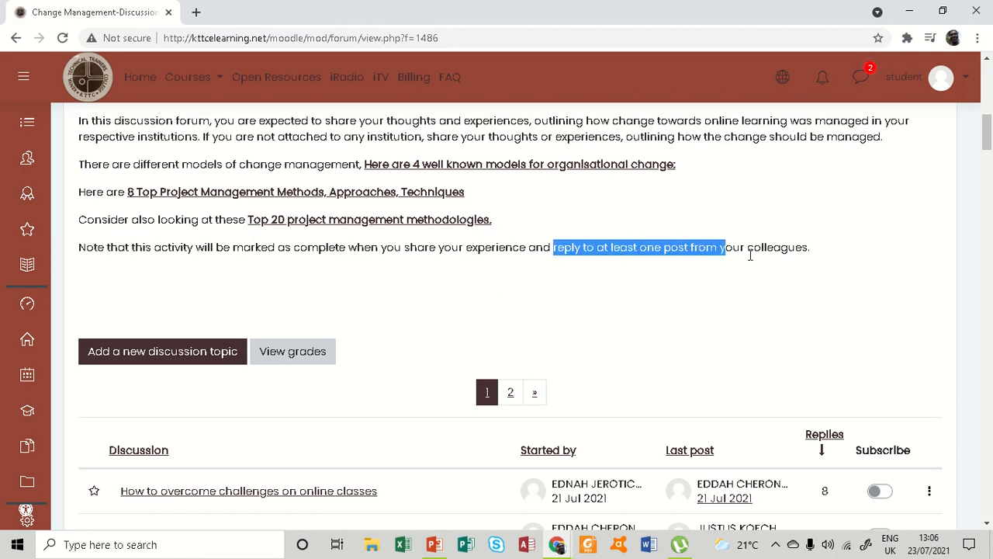
scroll("down", 3)
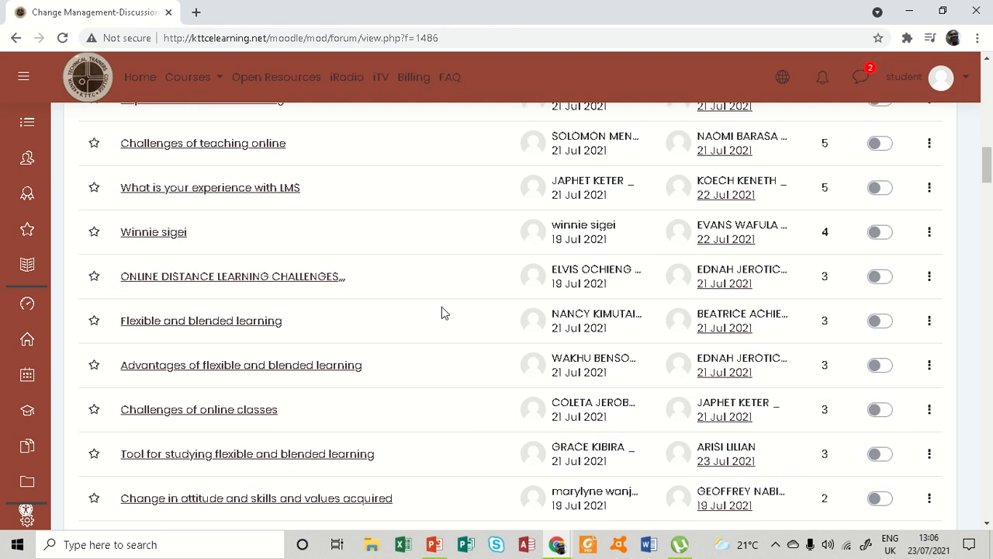
scroll("up", 3)
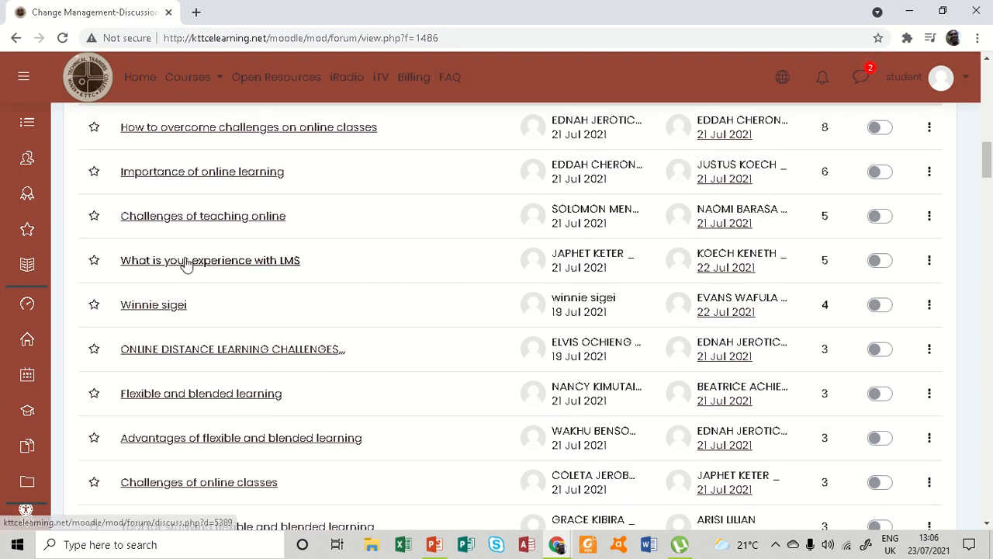
mouse_move(209, 261)
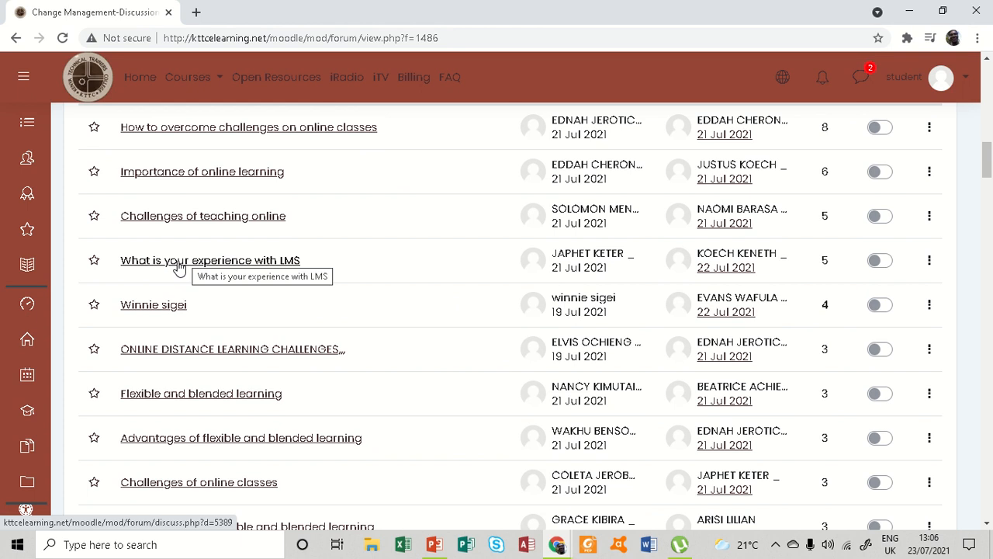
mouse_move(267, 267)
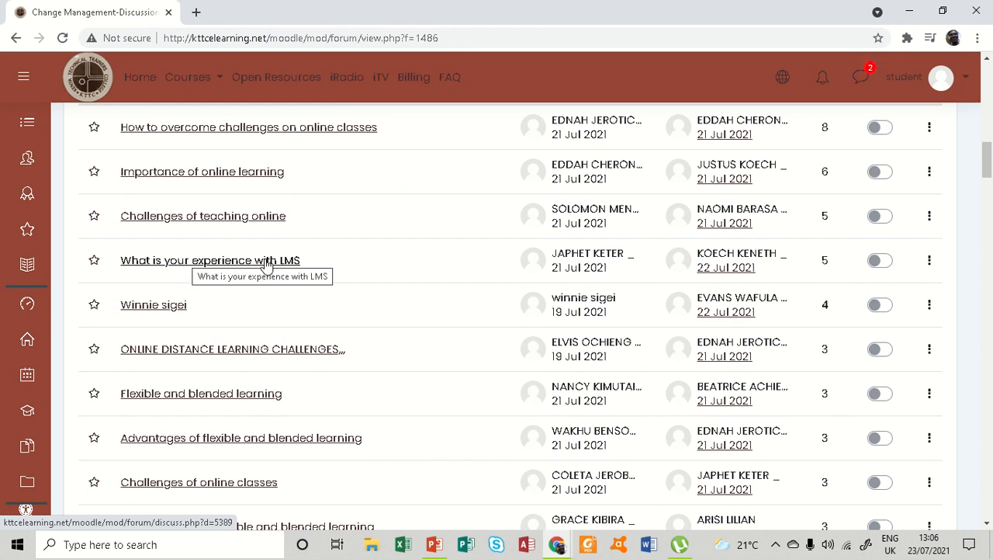
Step: Open the 'What is your experience with LMS' discussion and view its post and replies
left_click(209, 261)
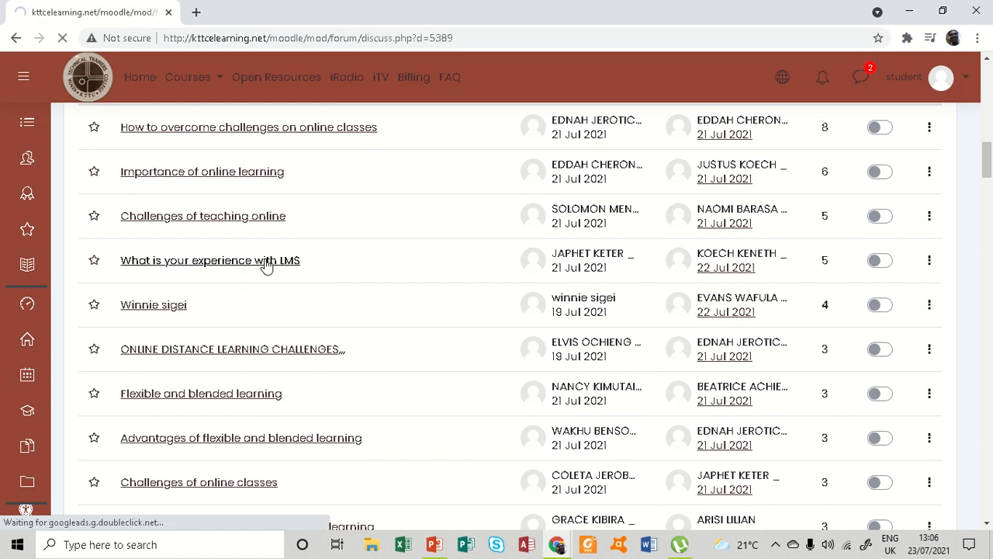
left_click(210, 261)
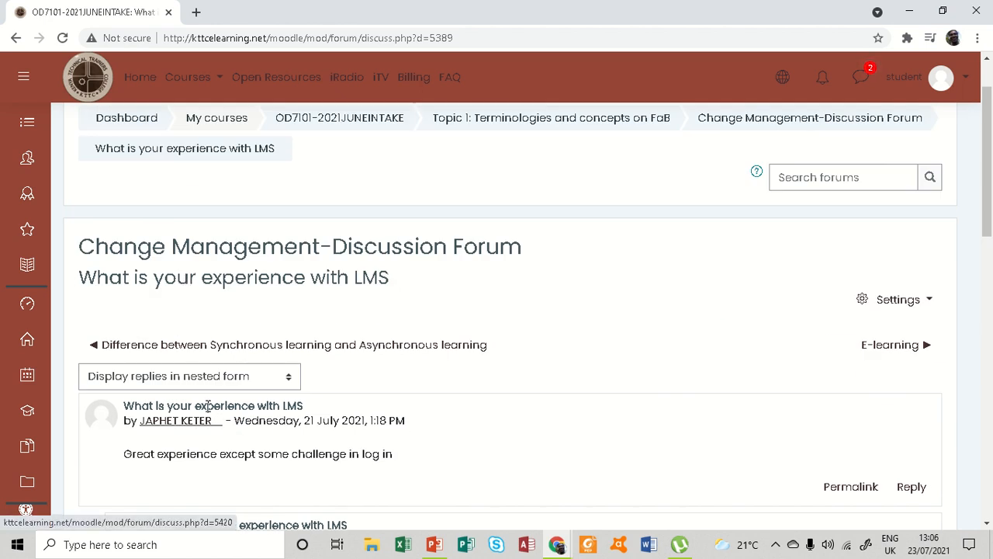
scroll("down", 3)
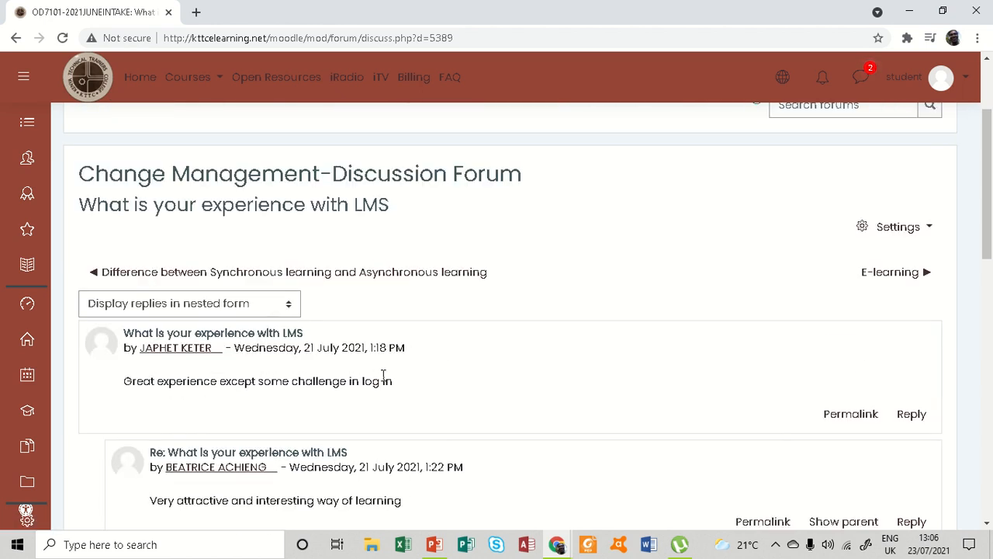
scroll("down", 3)
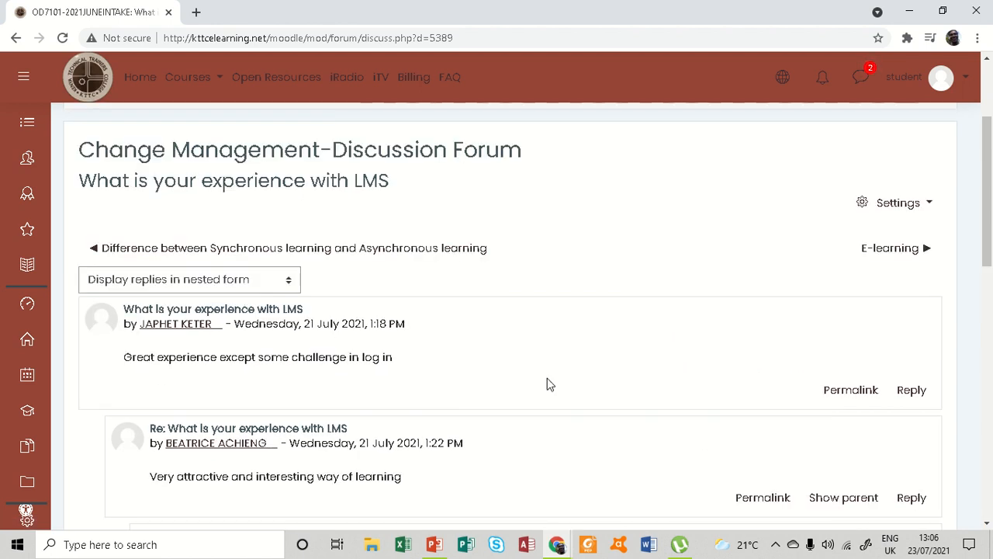
mouse_move(911, 389)
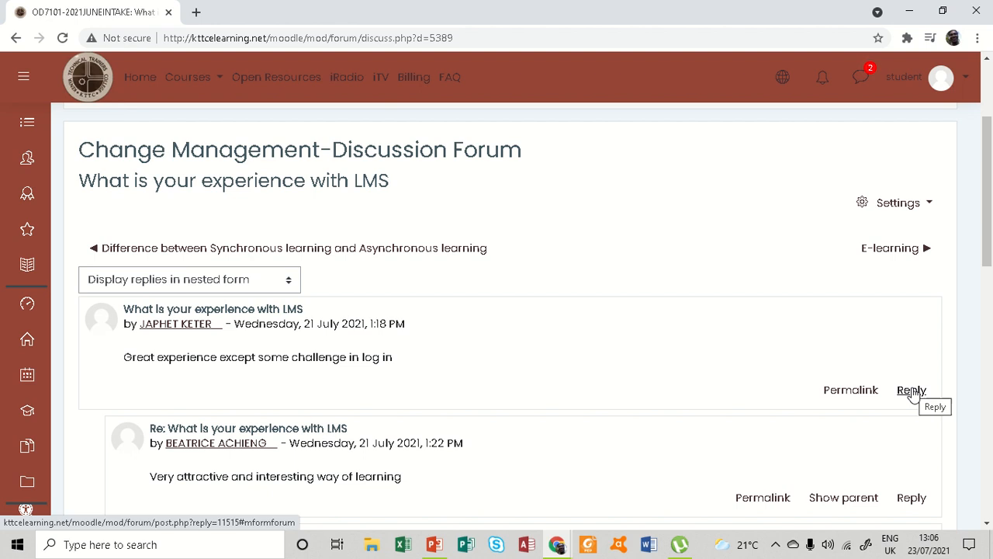
Step: Reply to the first post with 'Wow i hope you were able to overcome the challenge.'
left_click(911, 390)
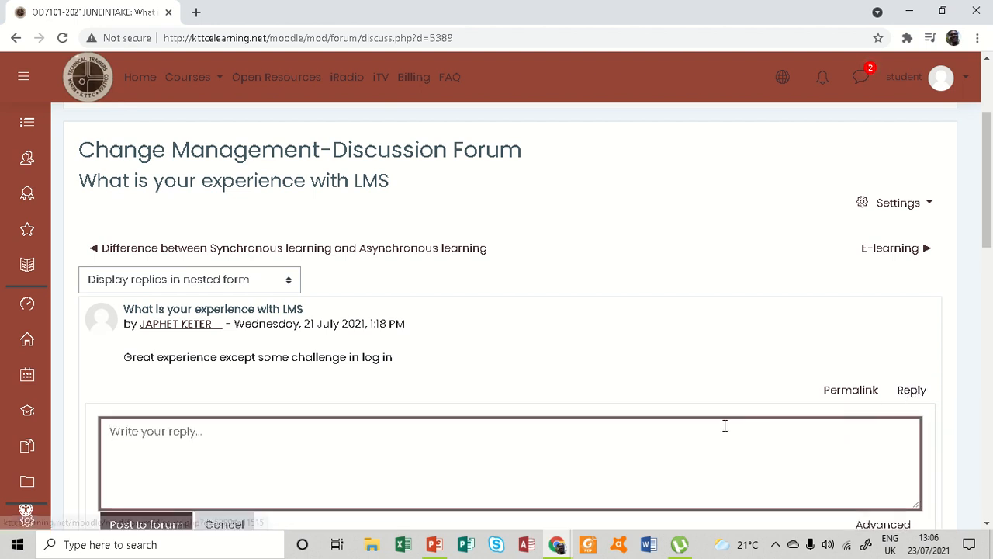
type("Wow")
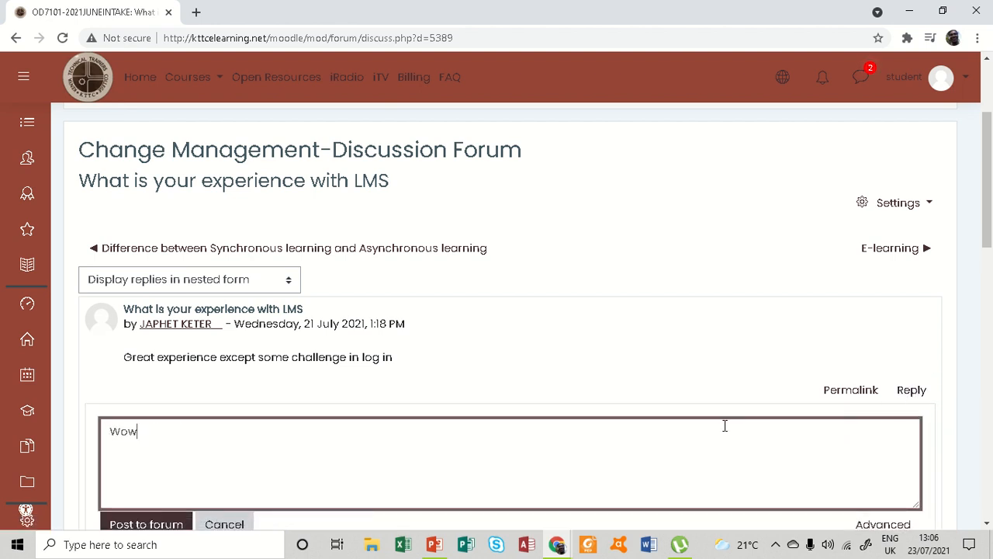
type("i hope")
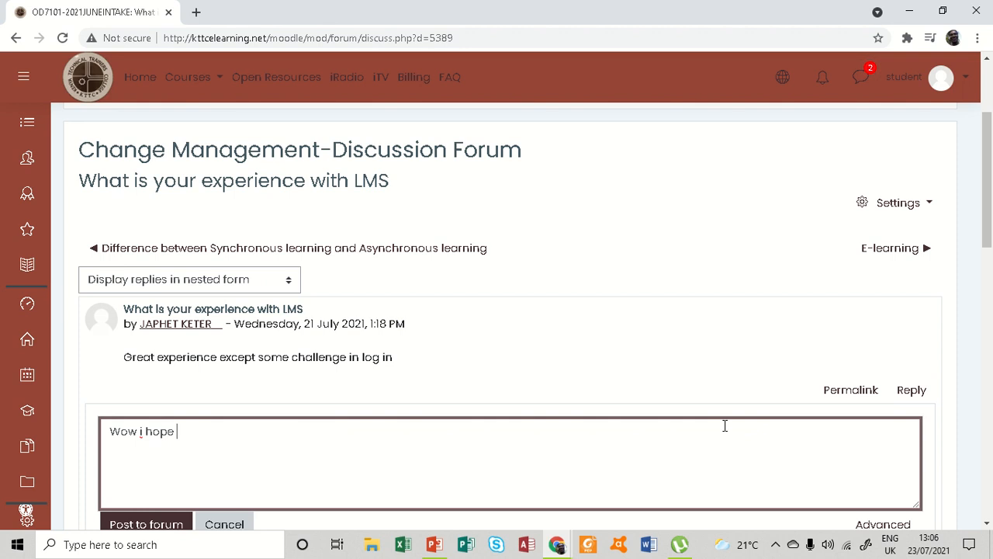
type("you were a")
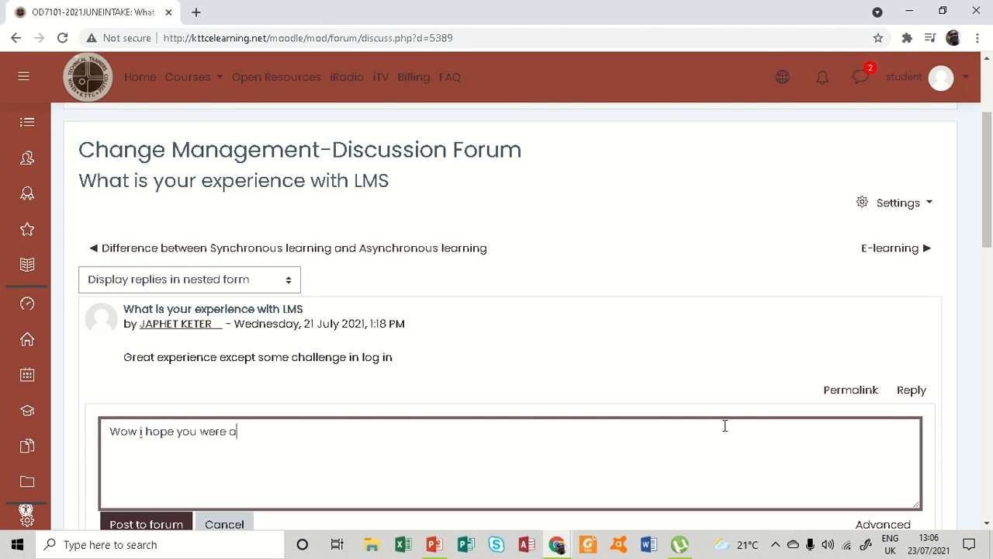
type("ble t")
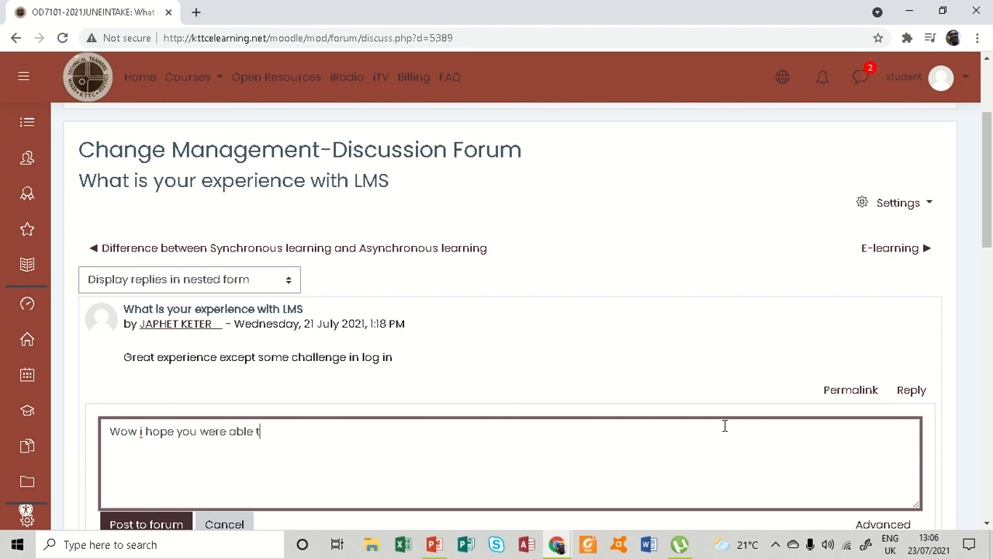
type("o overc")
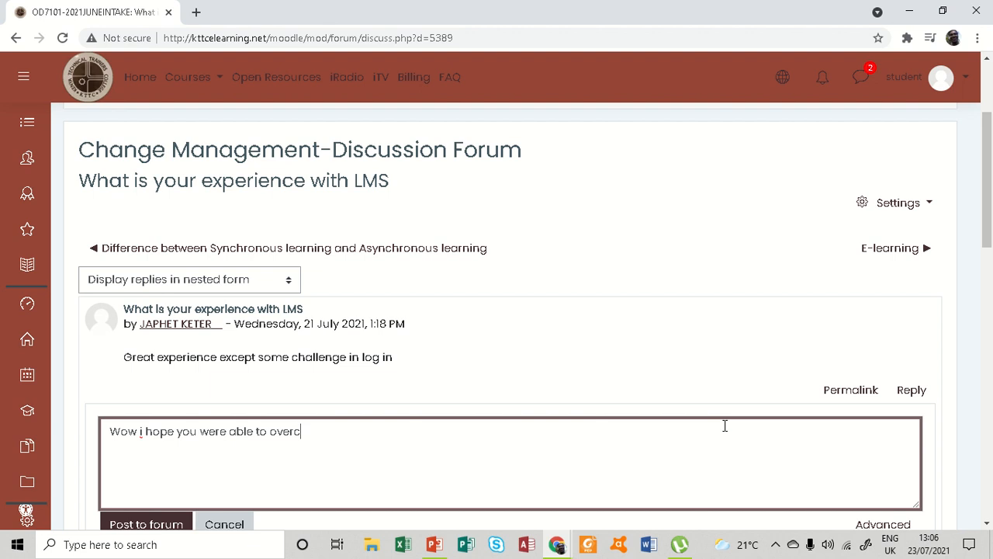
type("ome the")
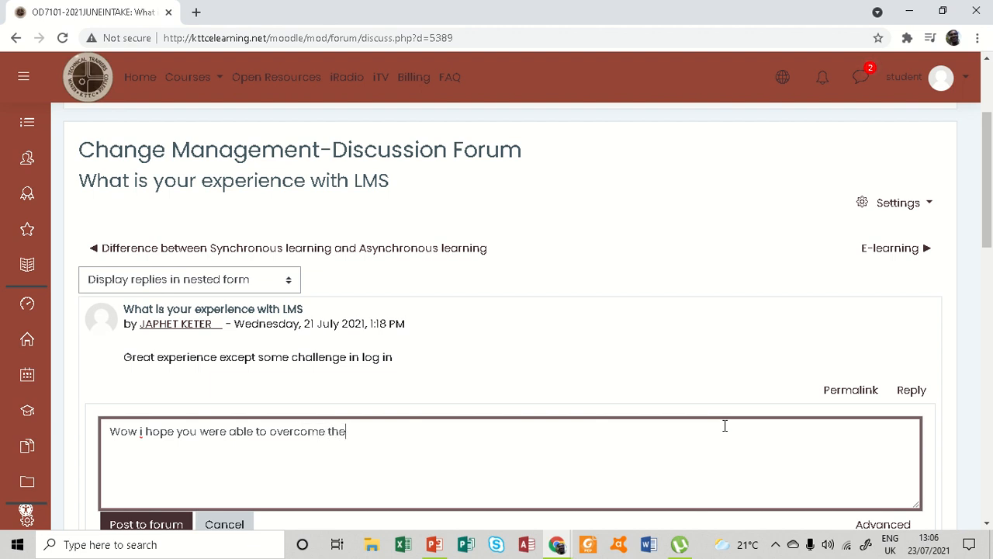
type("challe")
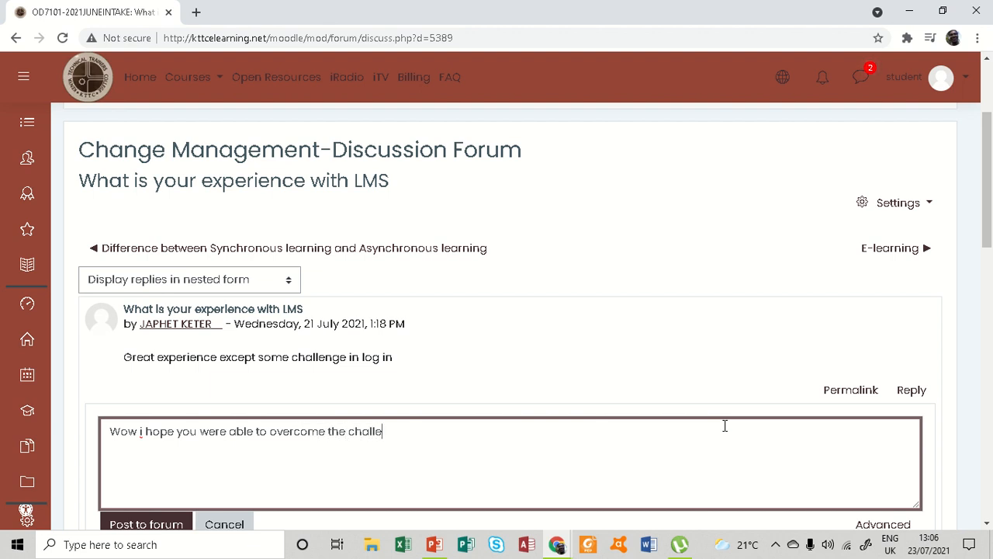
type("nge.")
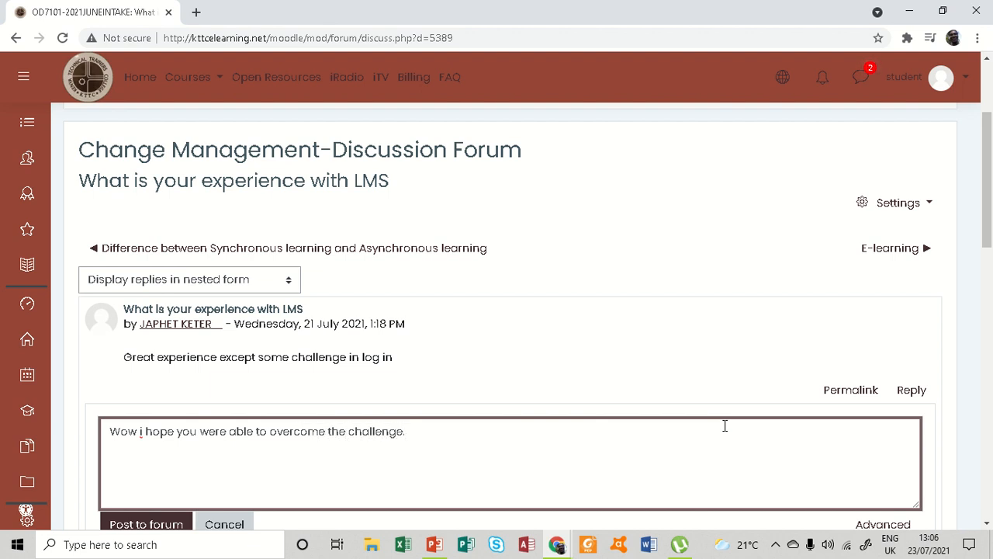
Step: Finish the reply with 'Nice hearing from you' and post it to the forum
type("Nice sh")
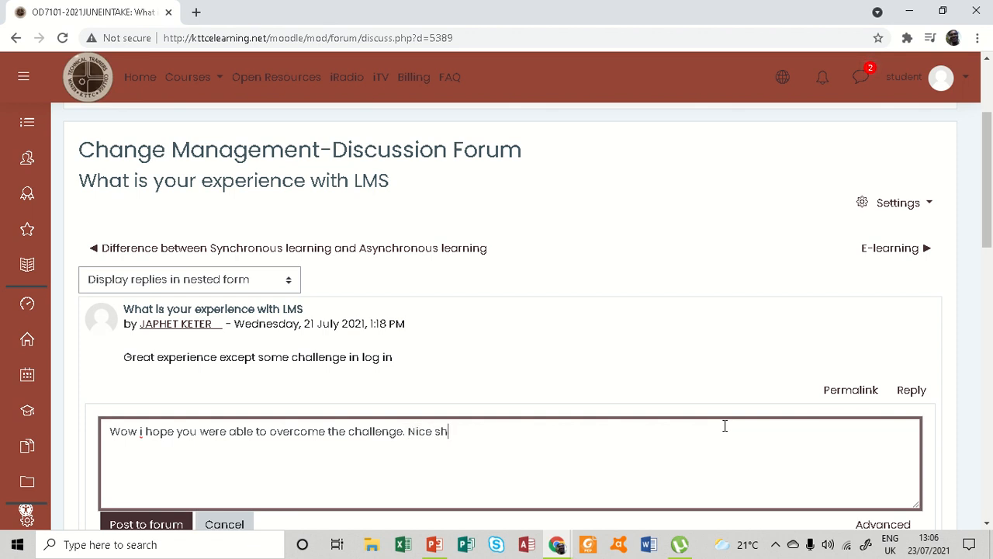
type("e")
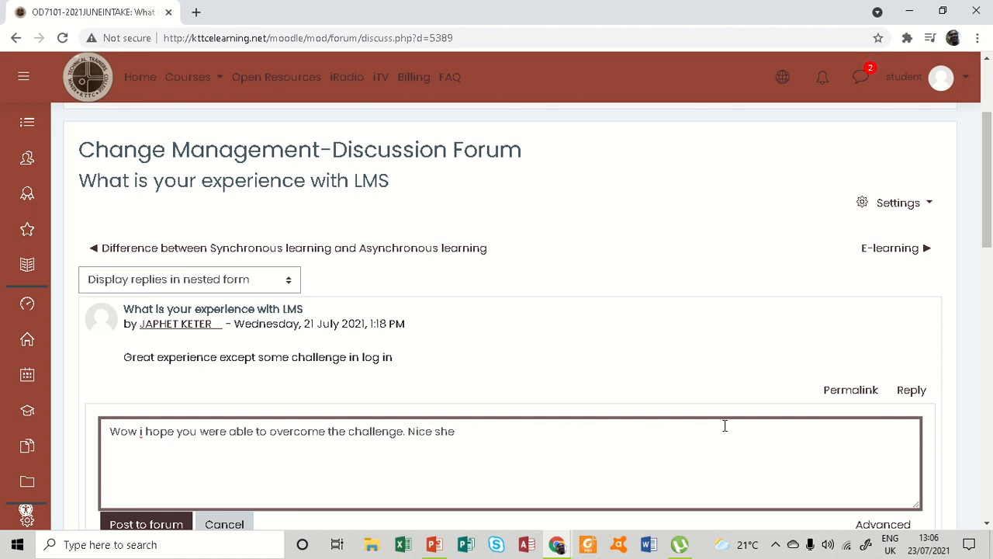
key("Backspace")
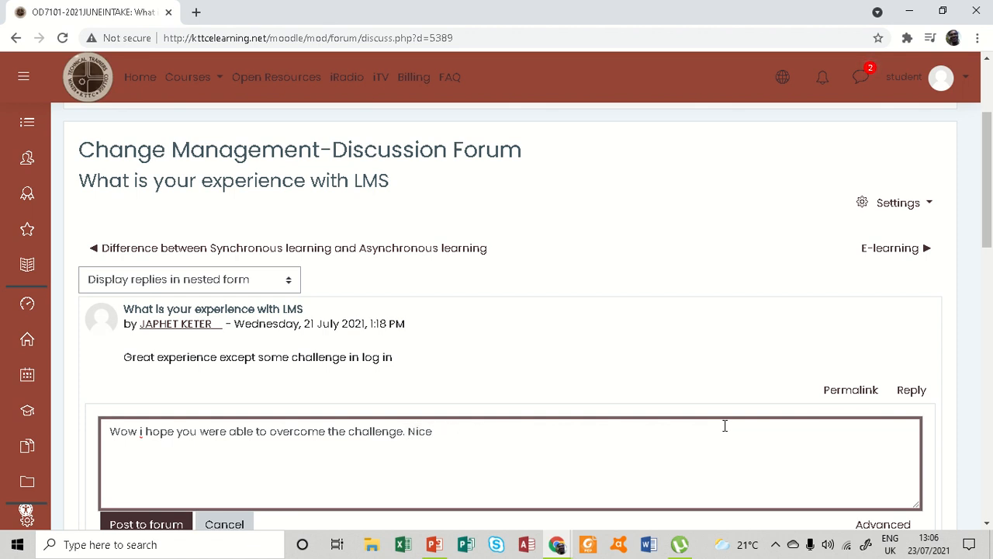
type("hearing from you.")
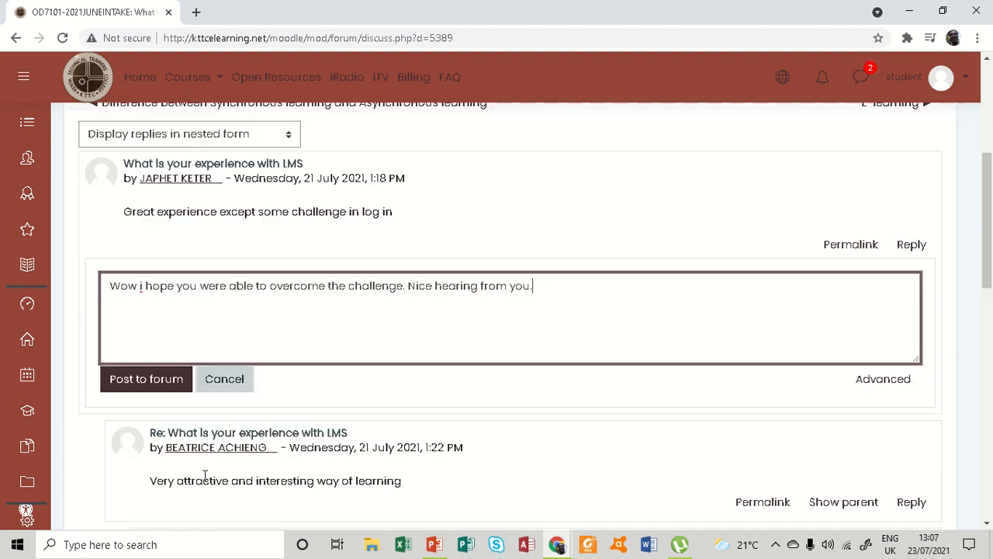
left_click(146, 379)
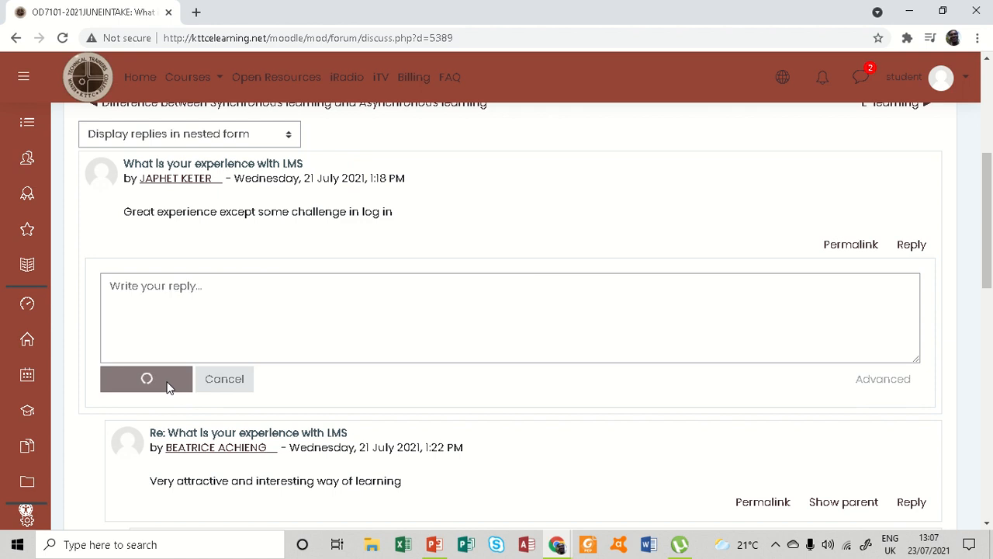
Step: Return to the Flexible and Blended Learning course main page via the breadcrumb
left_click(146, 379)
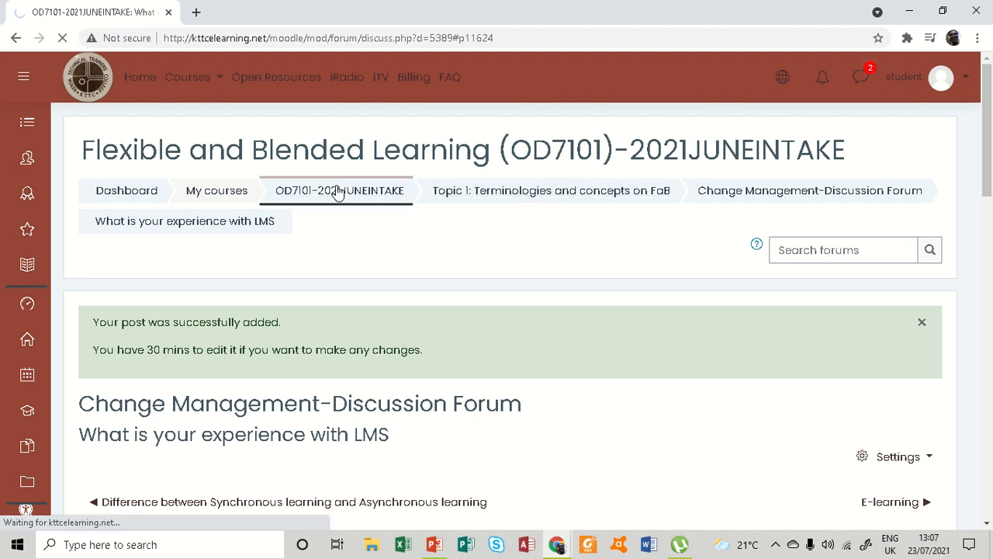
left_click(340, 190)
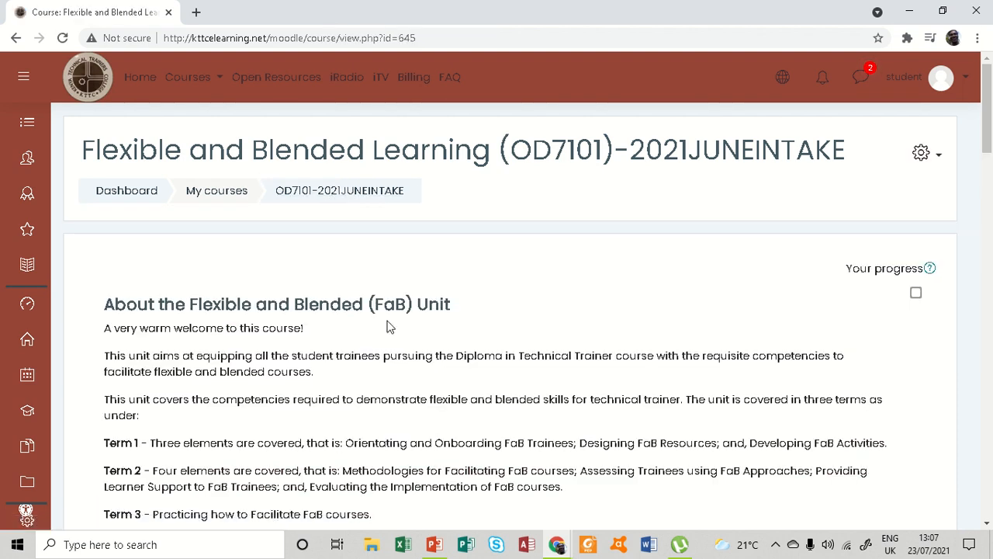